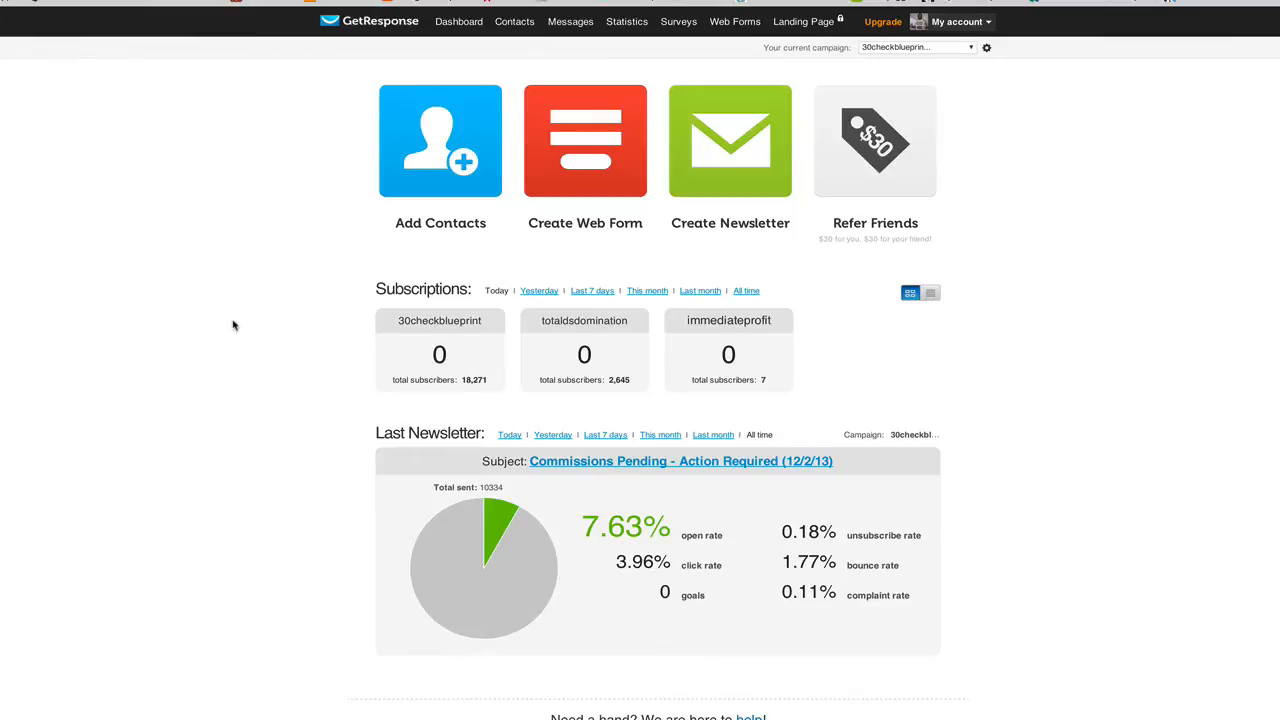
Open Search Contacts from the Contacts menu.
left_click(514, 21)
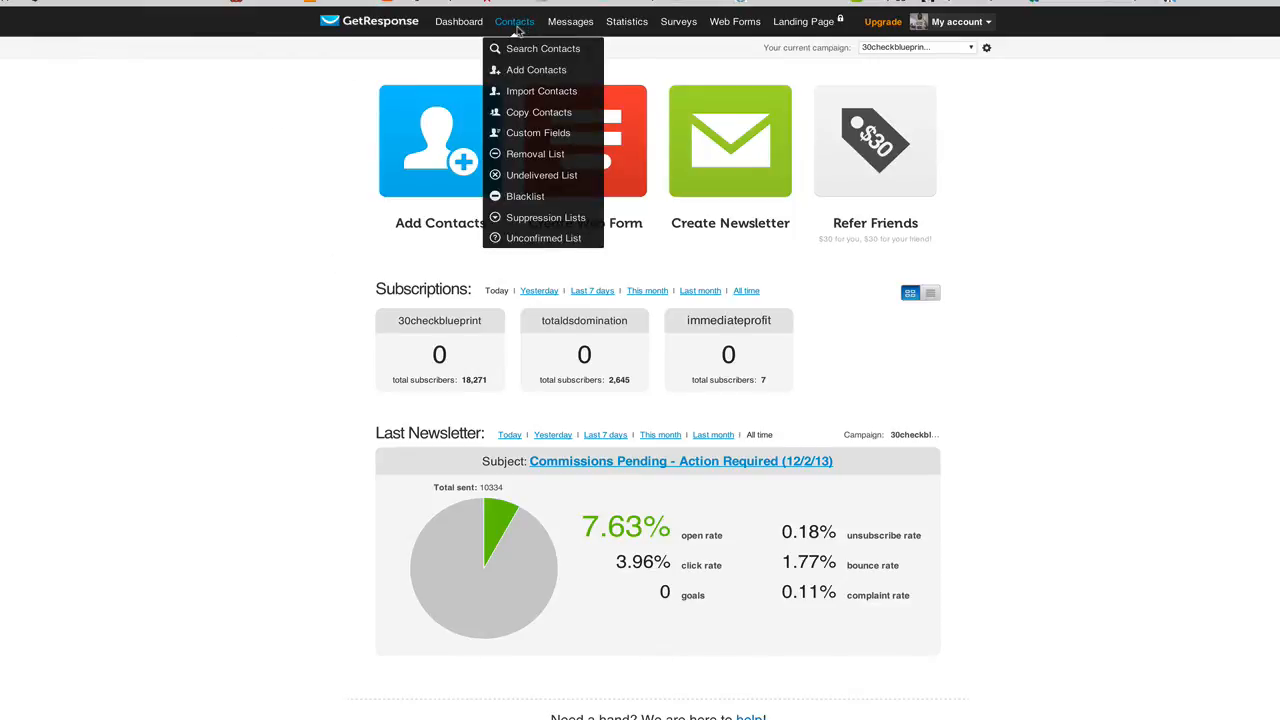
mouse_move(543, 48)
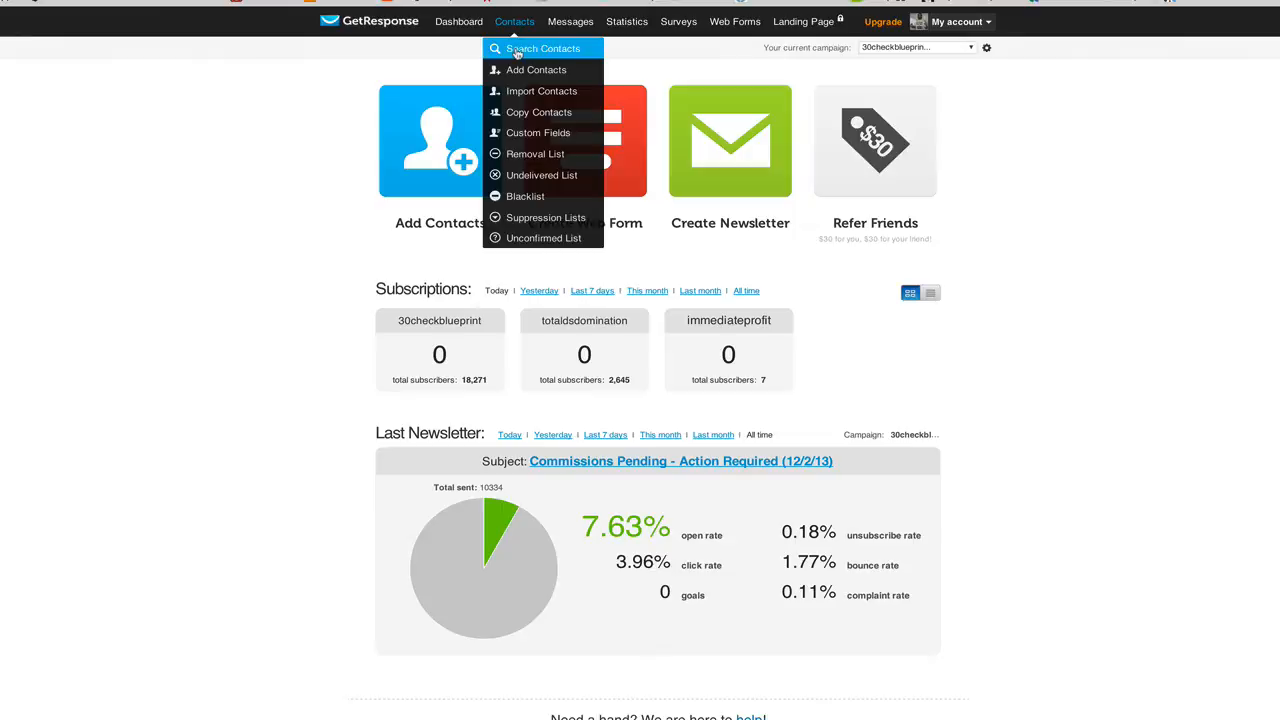
left_click(541, 48)
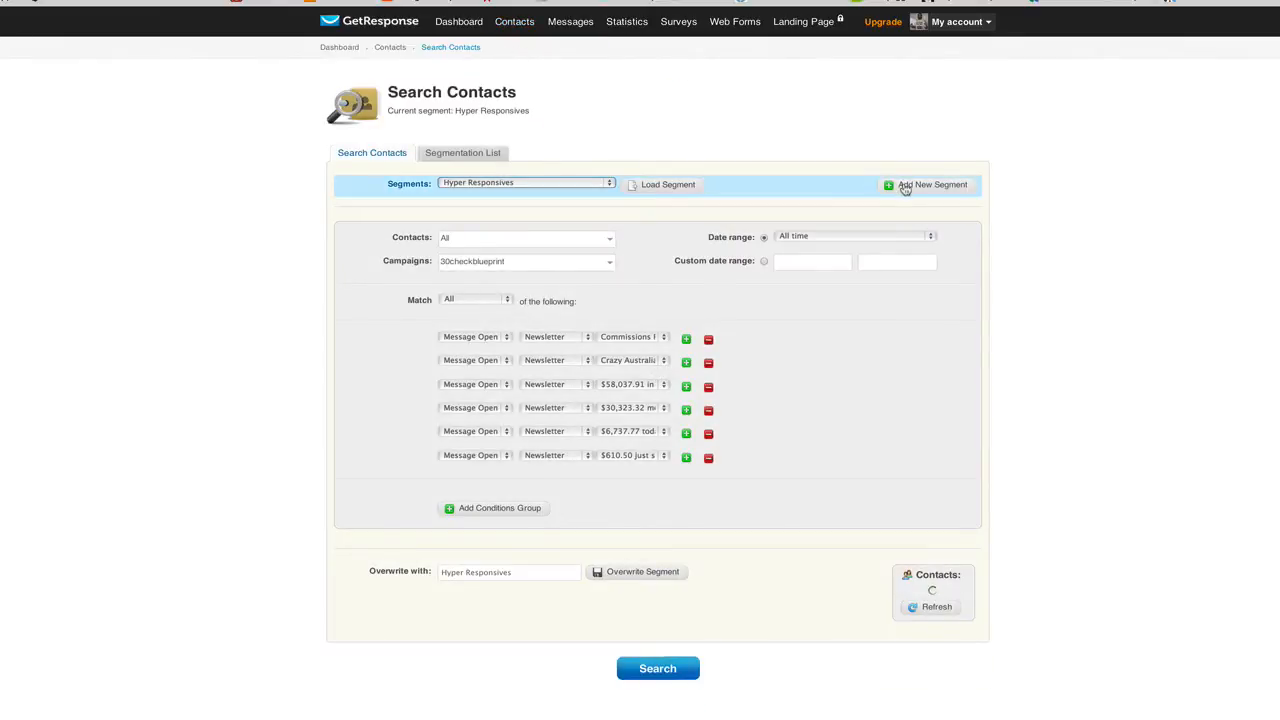
Start a new segment based on All Subscribers with Match set to Any.
left_click(926, 185)
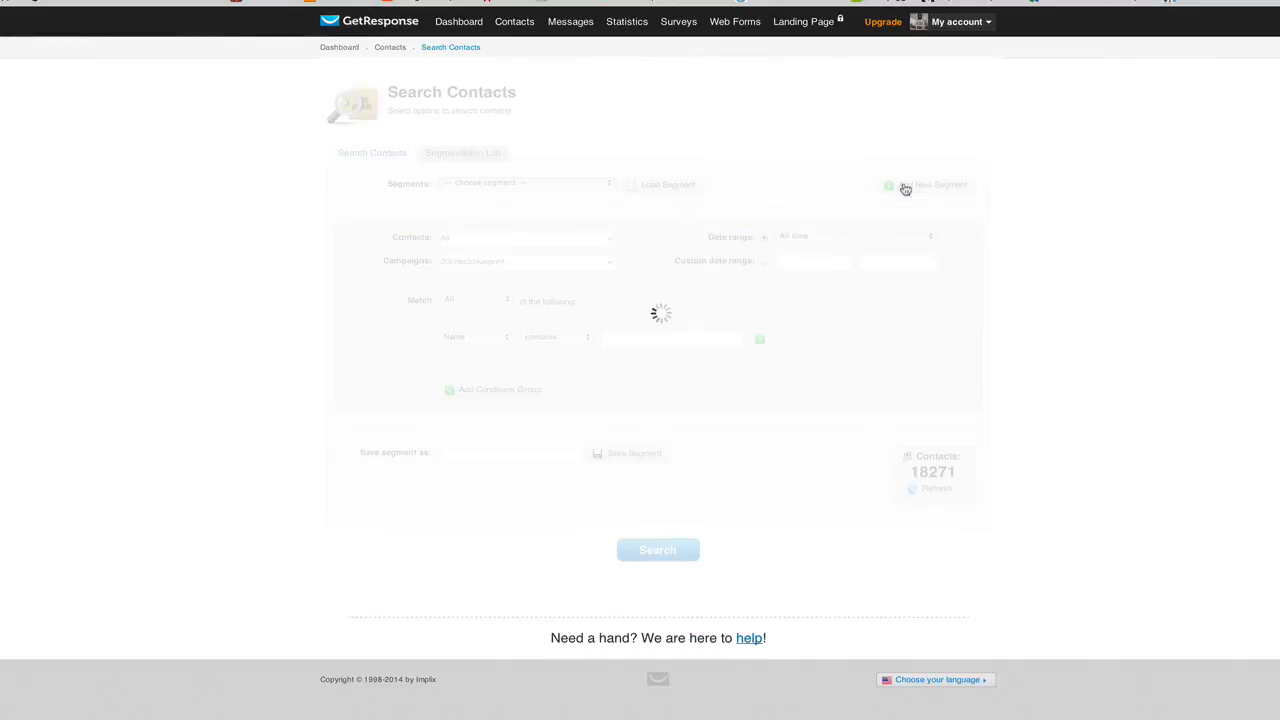
left_click(520, 184)
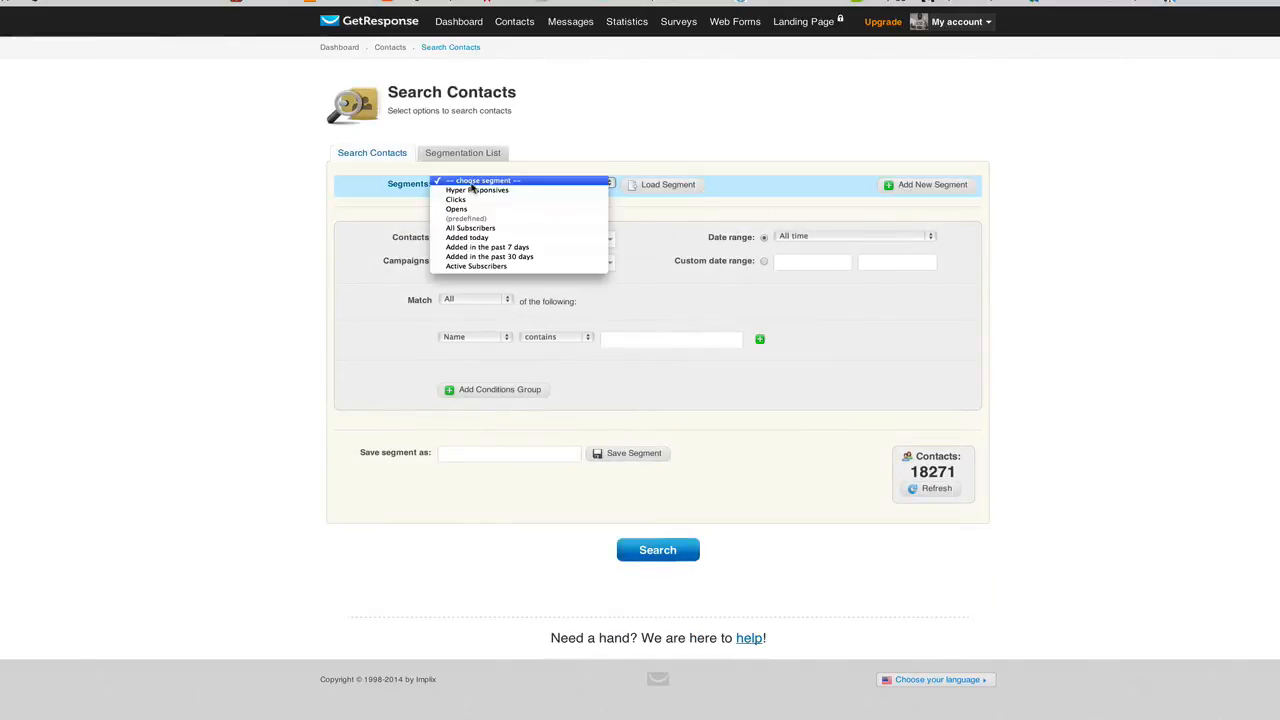
mouse_move(468, 228)
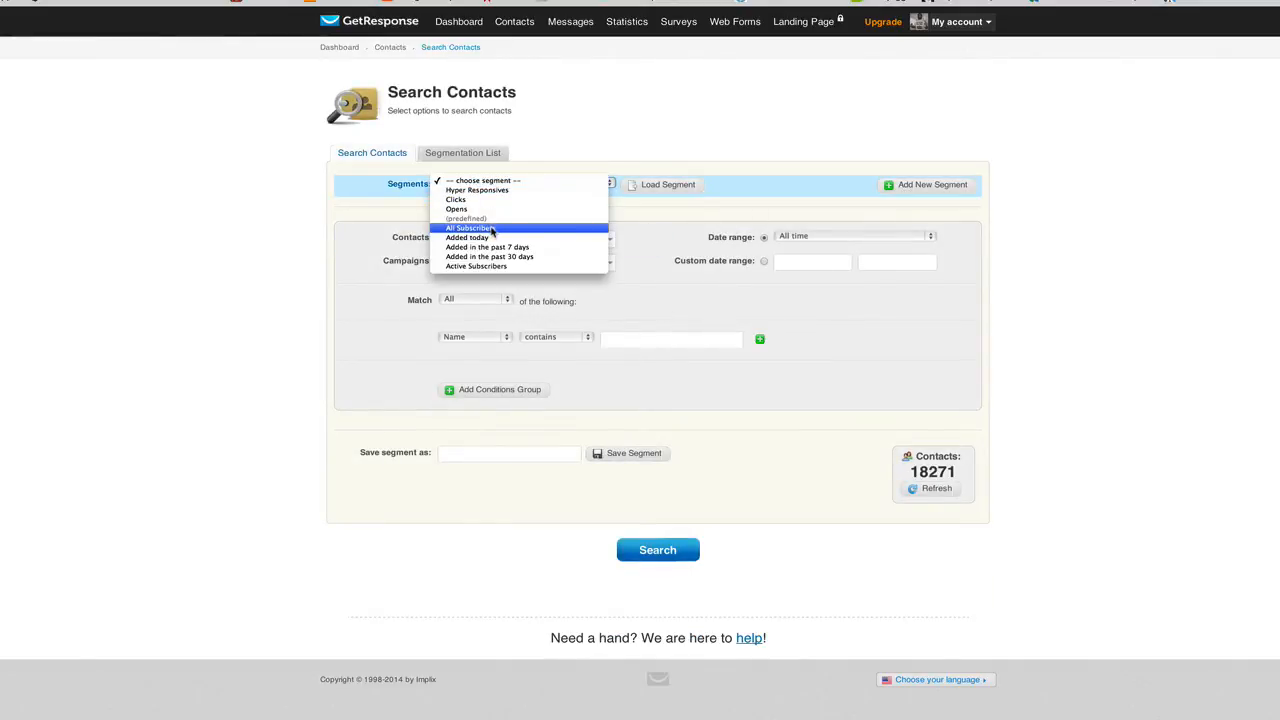
left_click(469, 228)
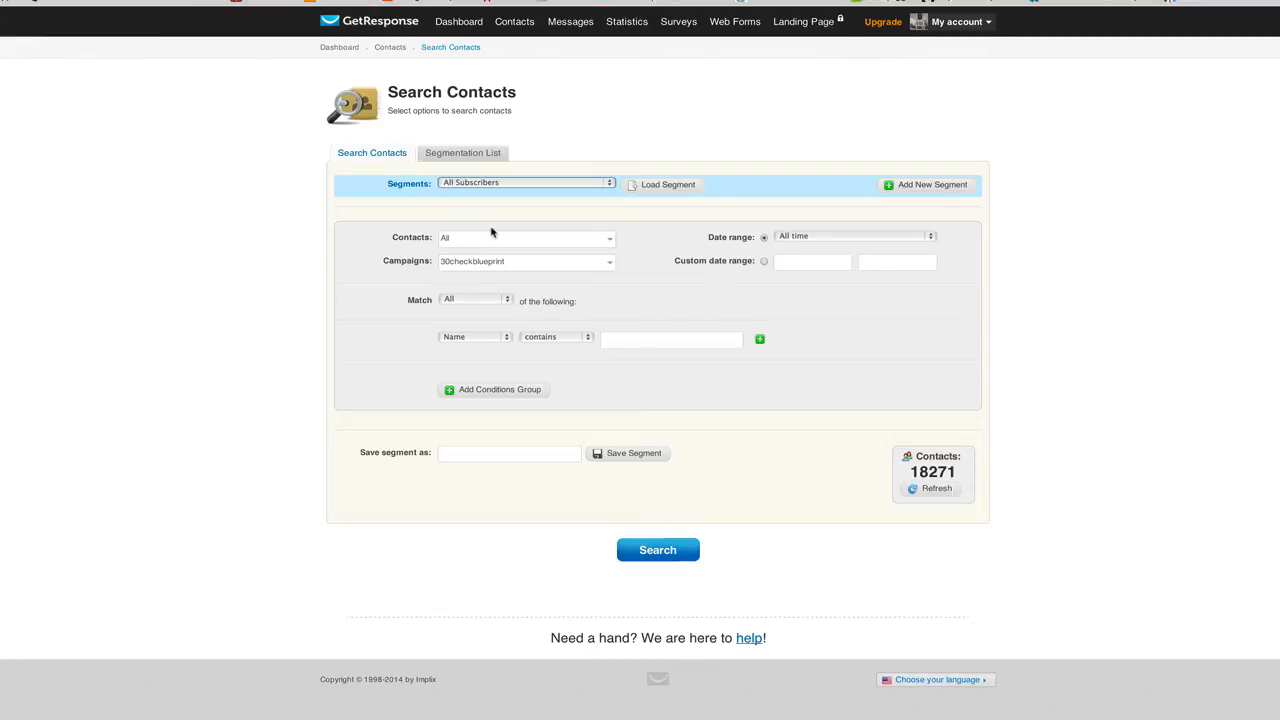
mouse_move(445, 298)
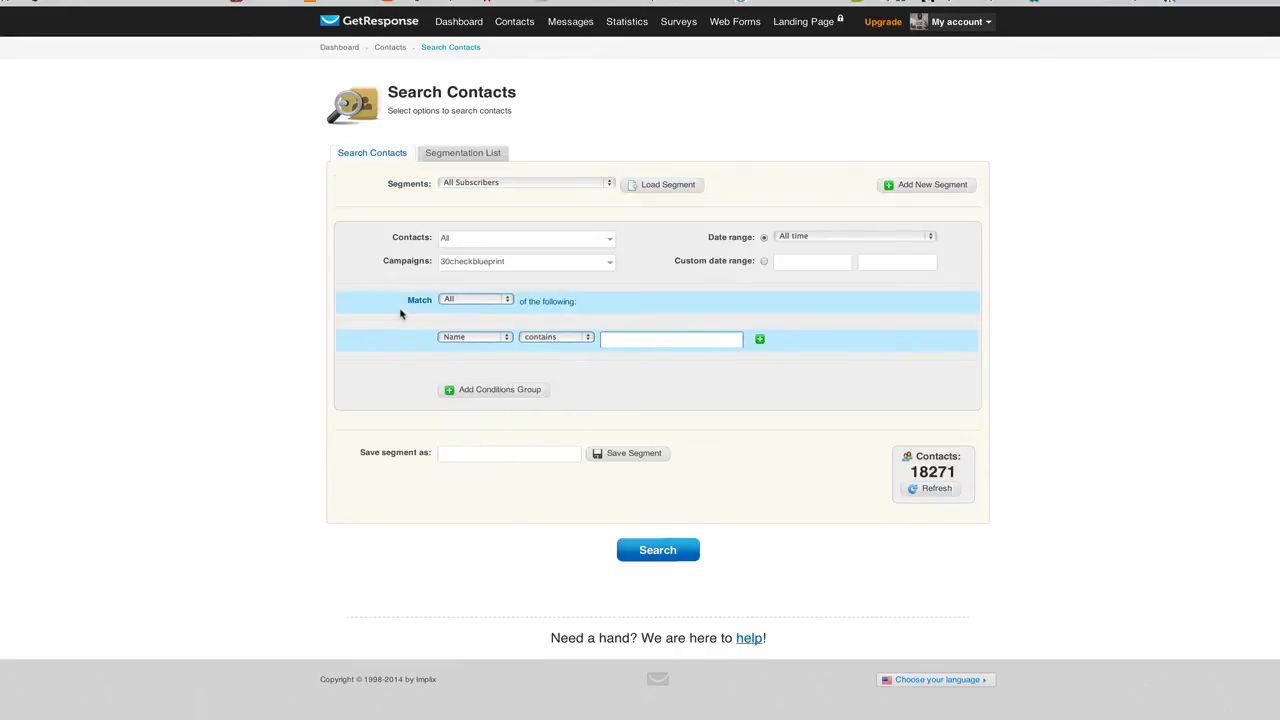
left_click(475, 299)
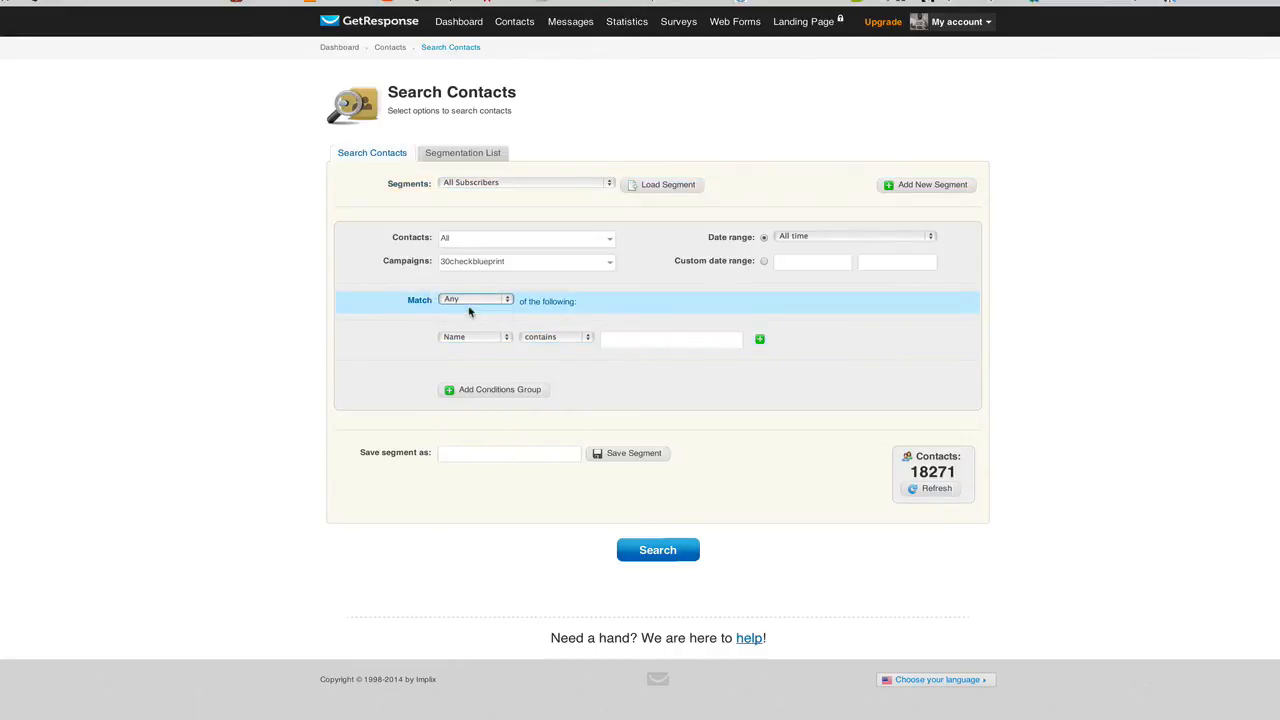
left_click(934, 489)
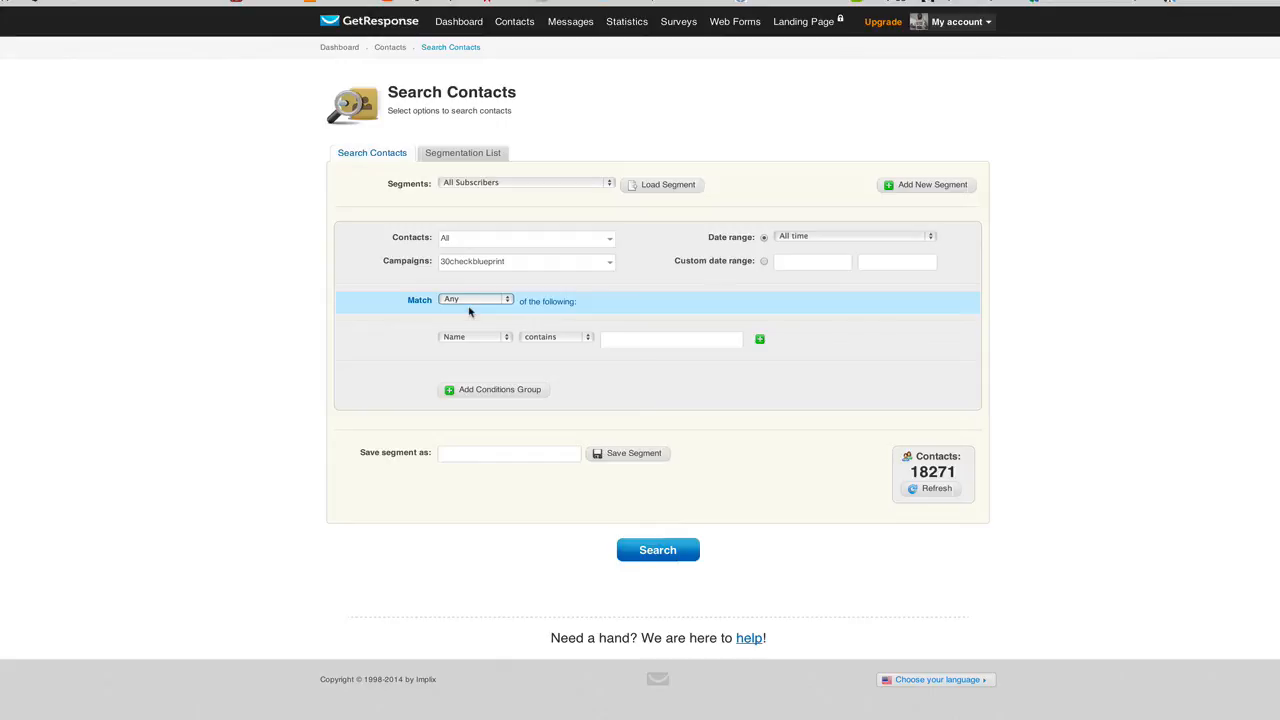
left_click(474, 336)
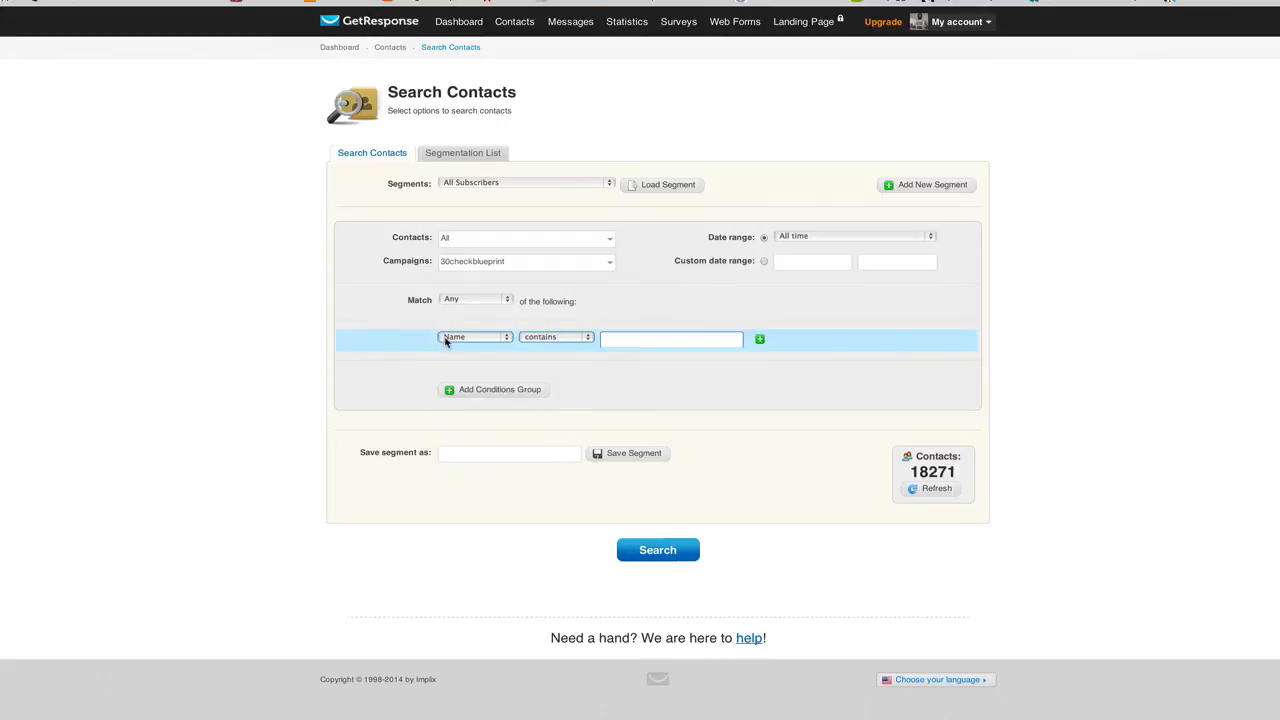
Set condition one to Link Clicked: TheHomeBusinessAgency.com in the $610.50 newsletter (17 contacts).
left_click(472, 337)
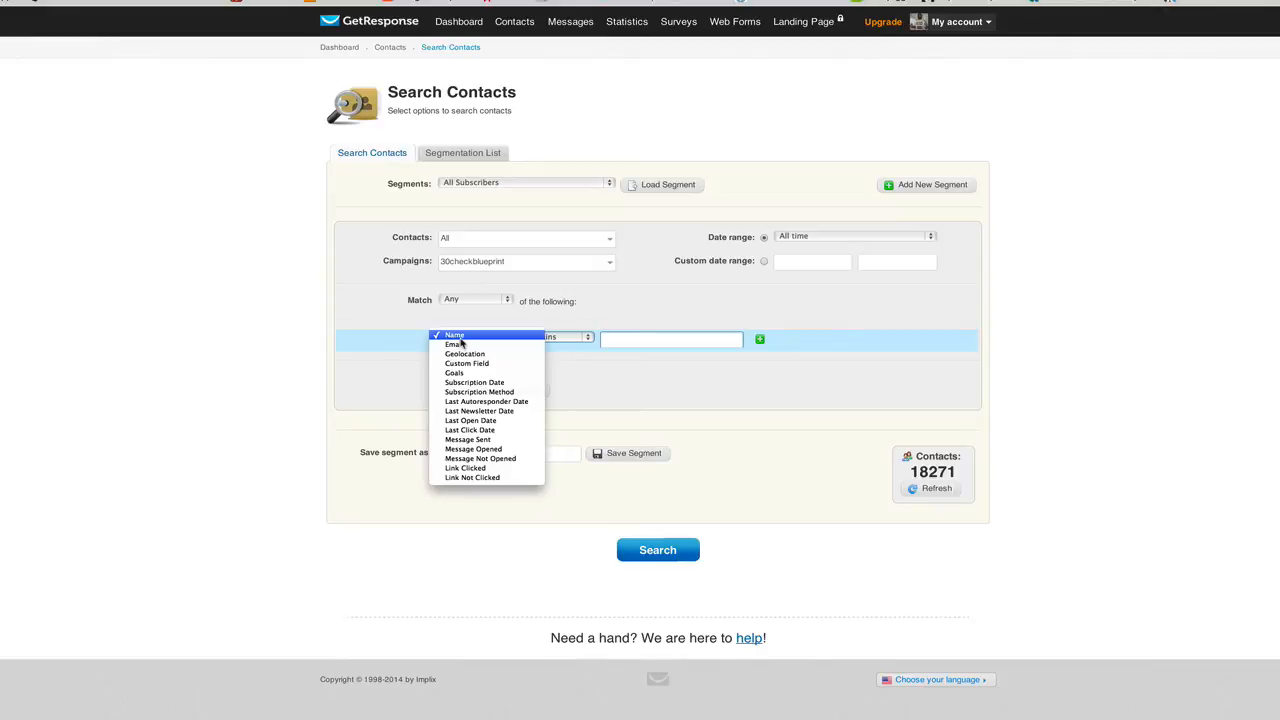
mouse_move(479, 411)
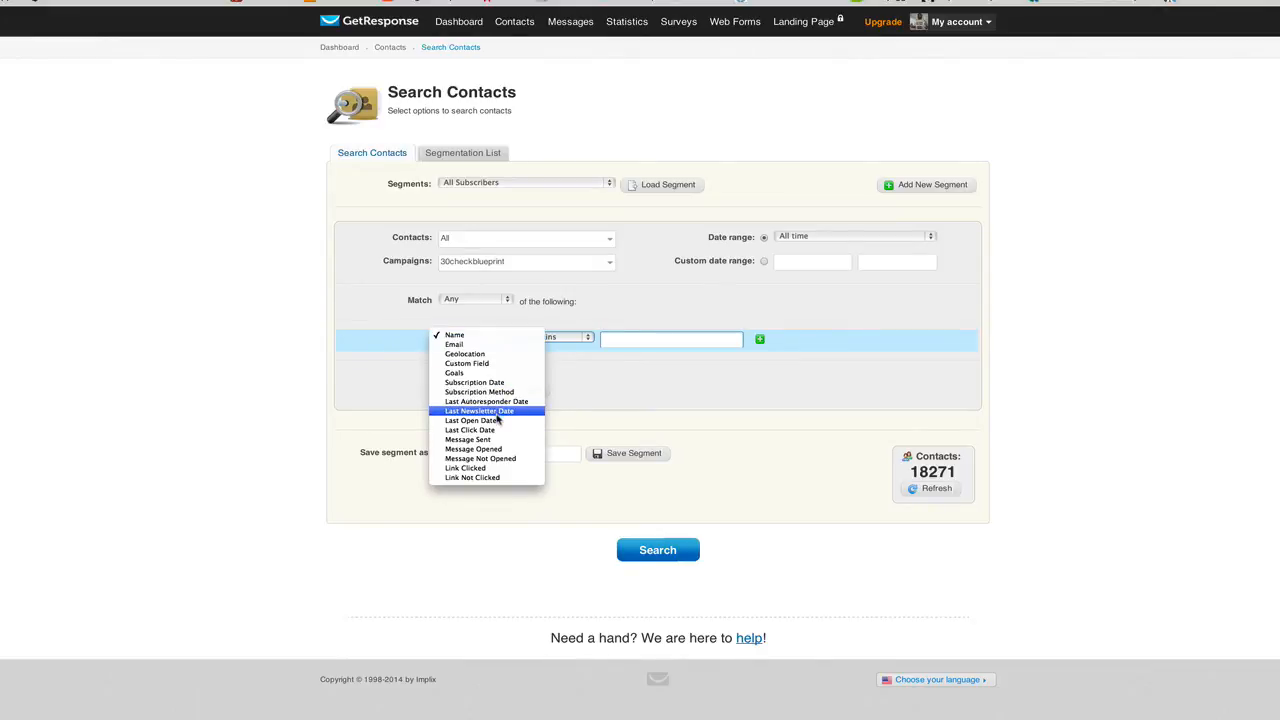
left_click(465, 468)
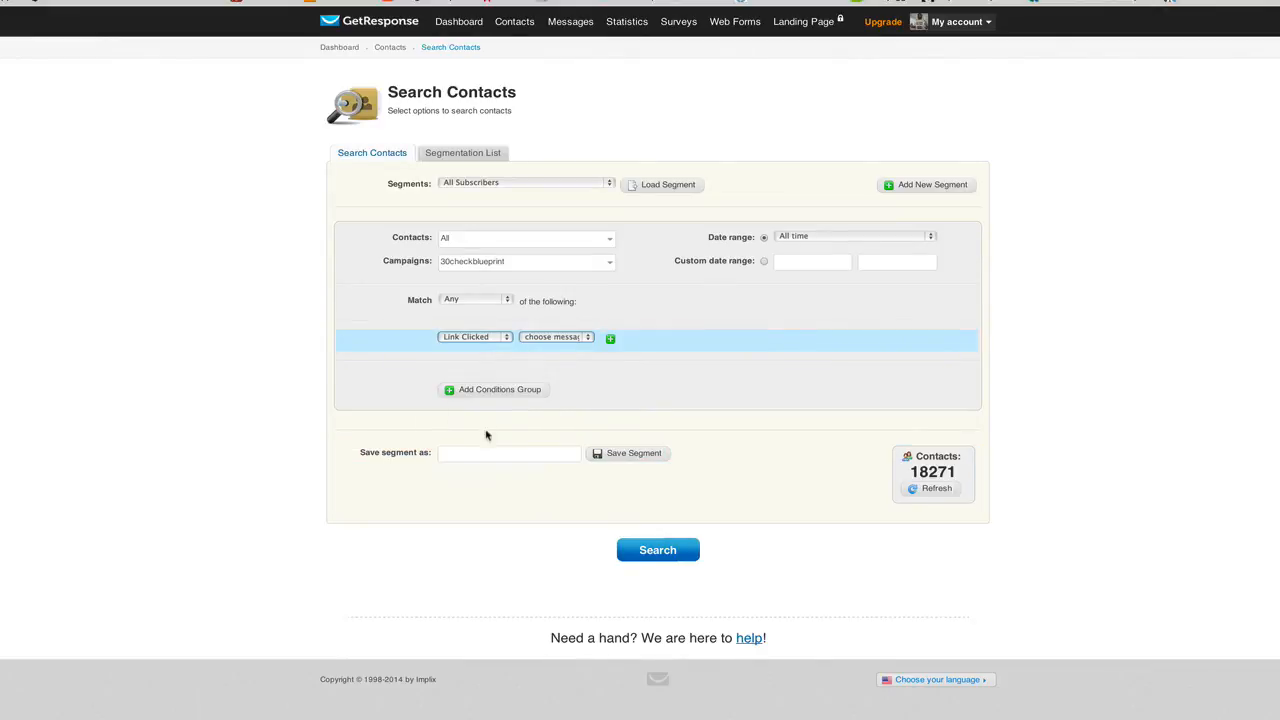
left_click(556, 336)
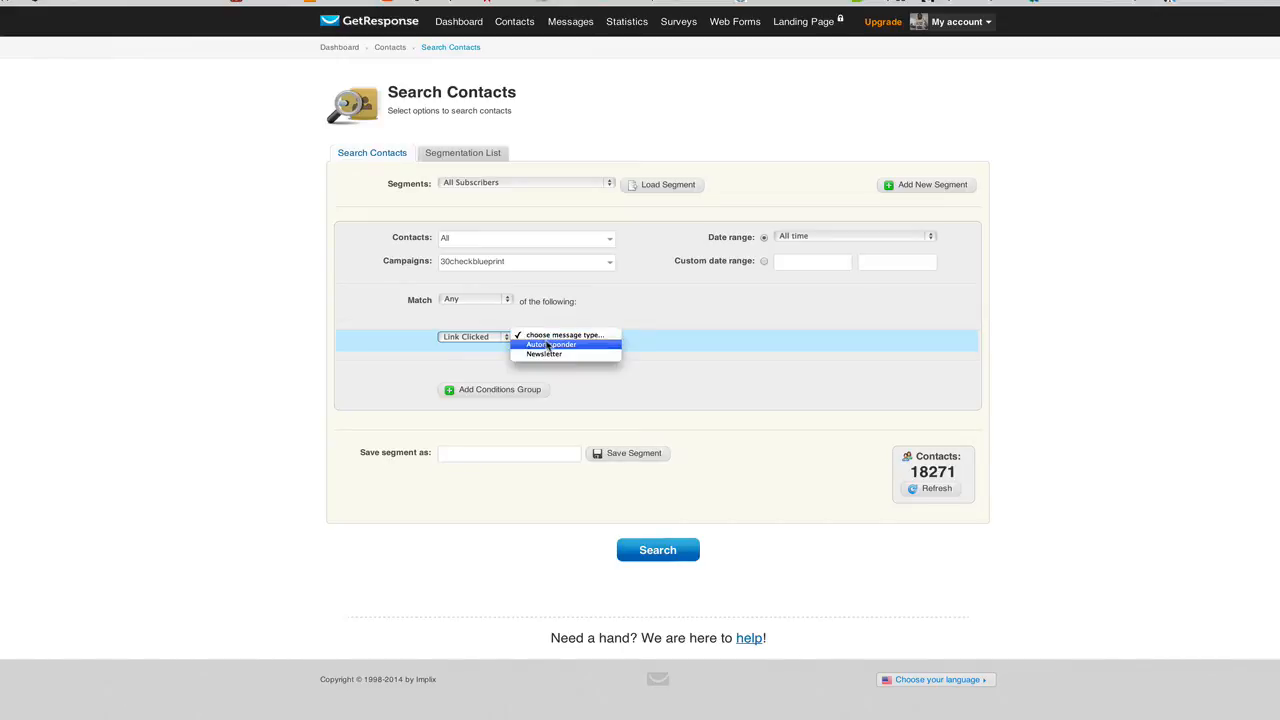
left_click(544, 353)
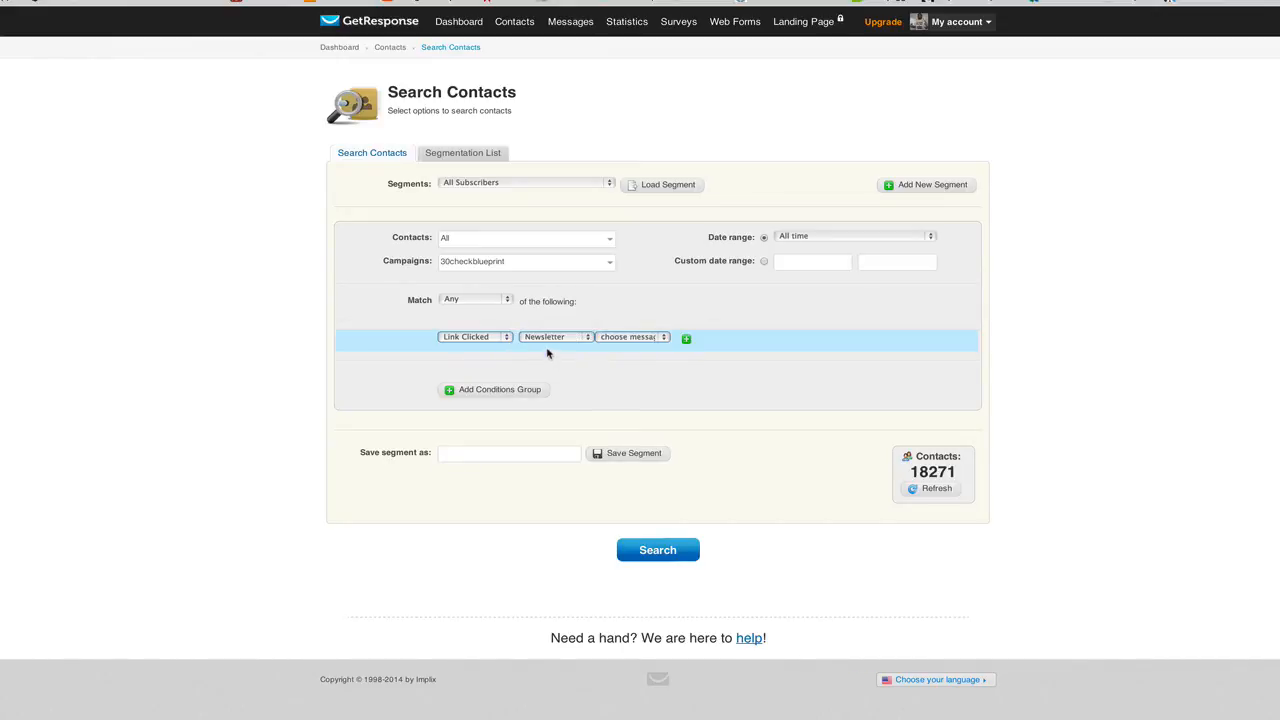
left_click(630, 337)
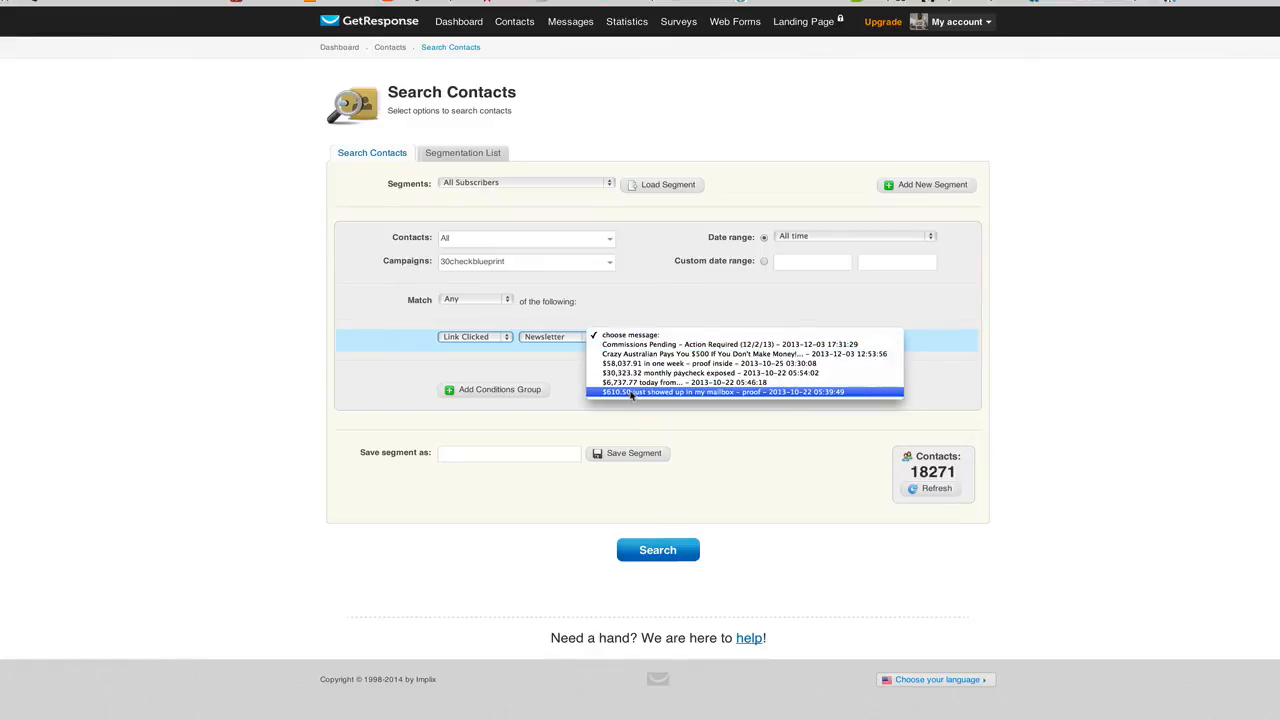
left_click(740, 395)
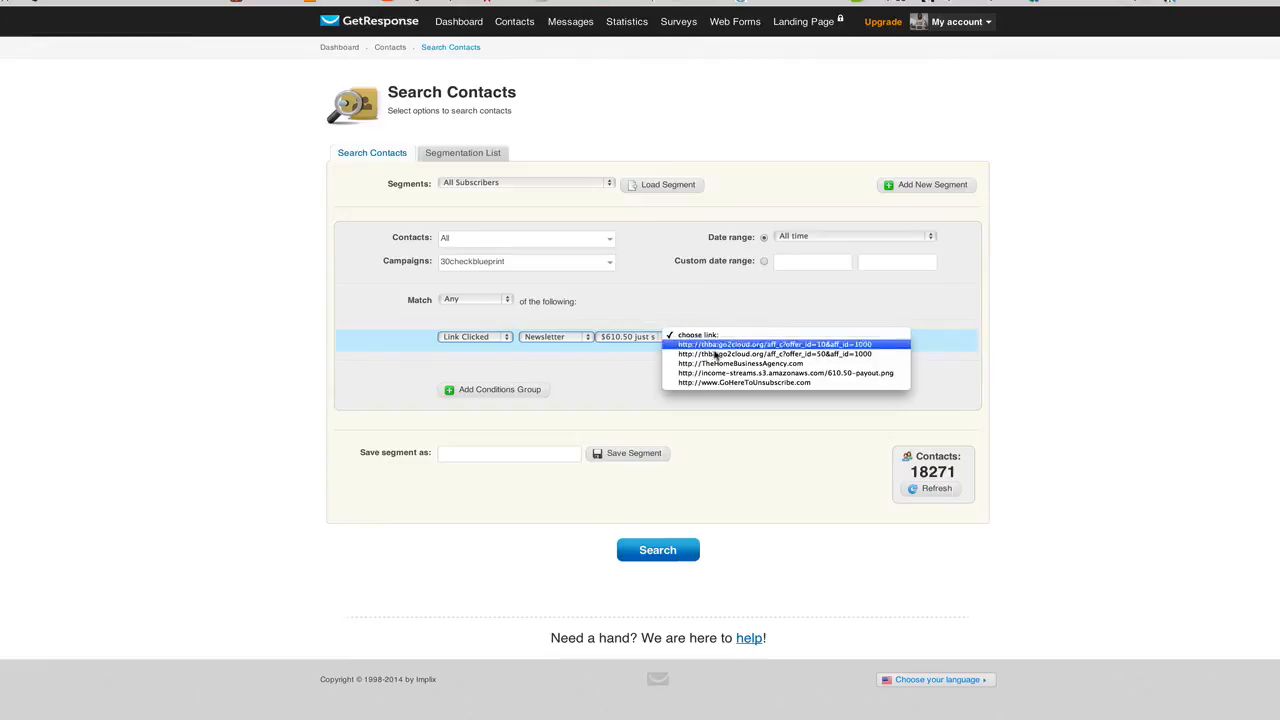
mouse_move(750, 363)
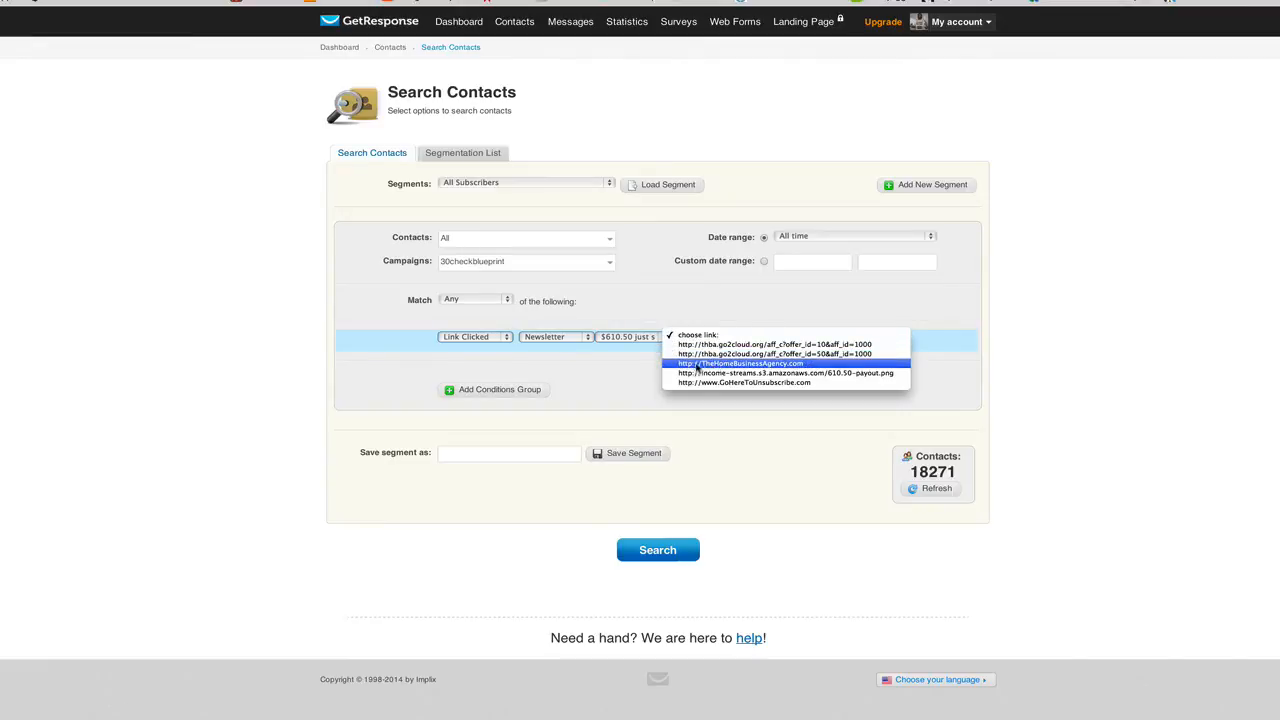
left_click(742, 363)
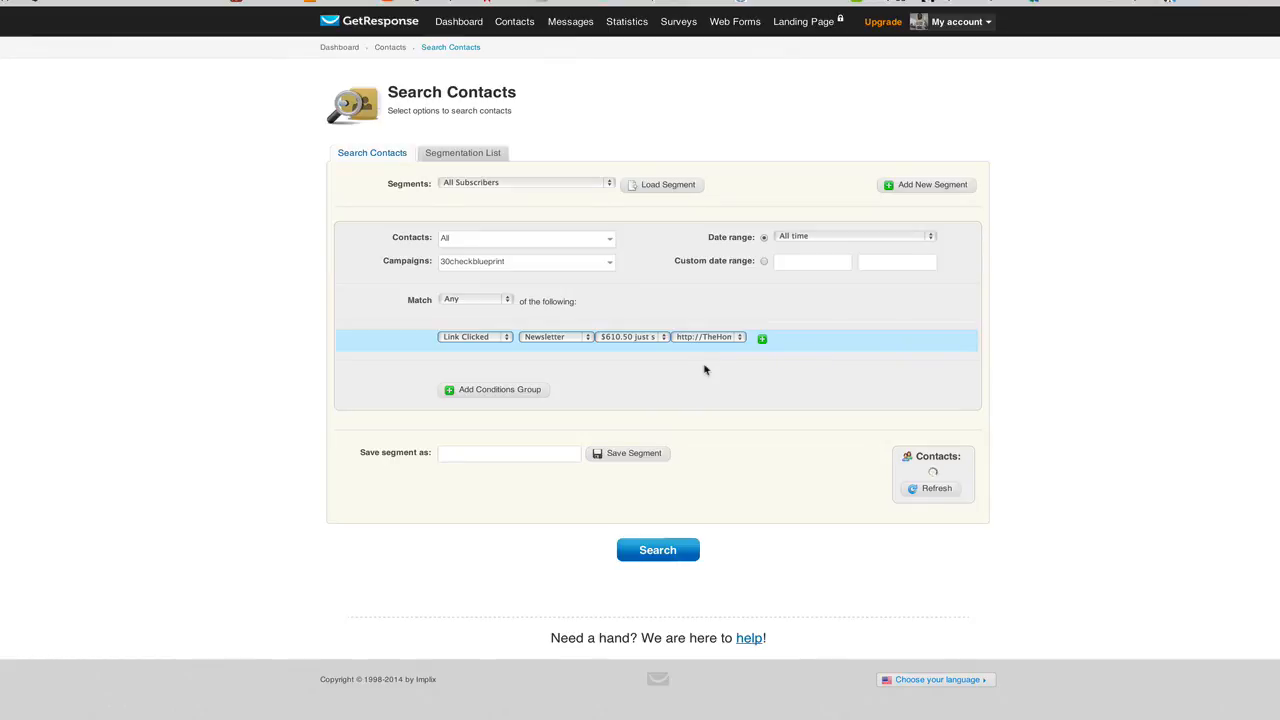
left_click(928, 489)
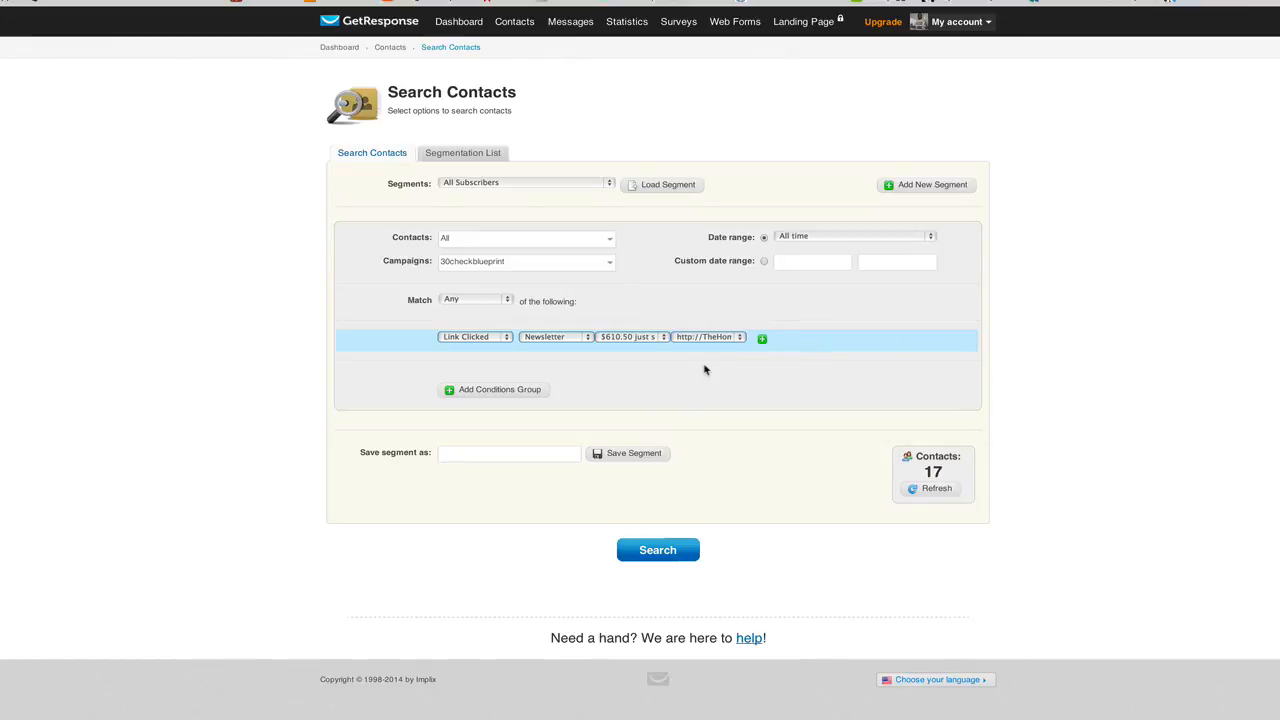
mouse_move(761, 344)
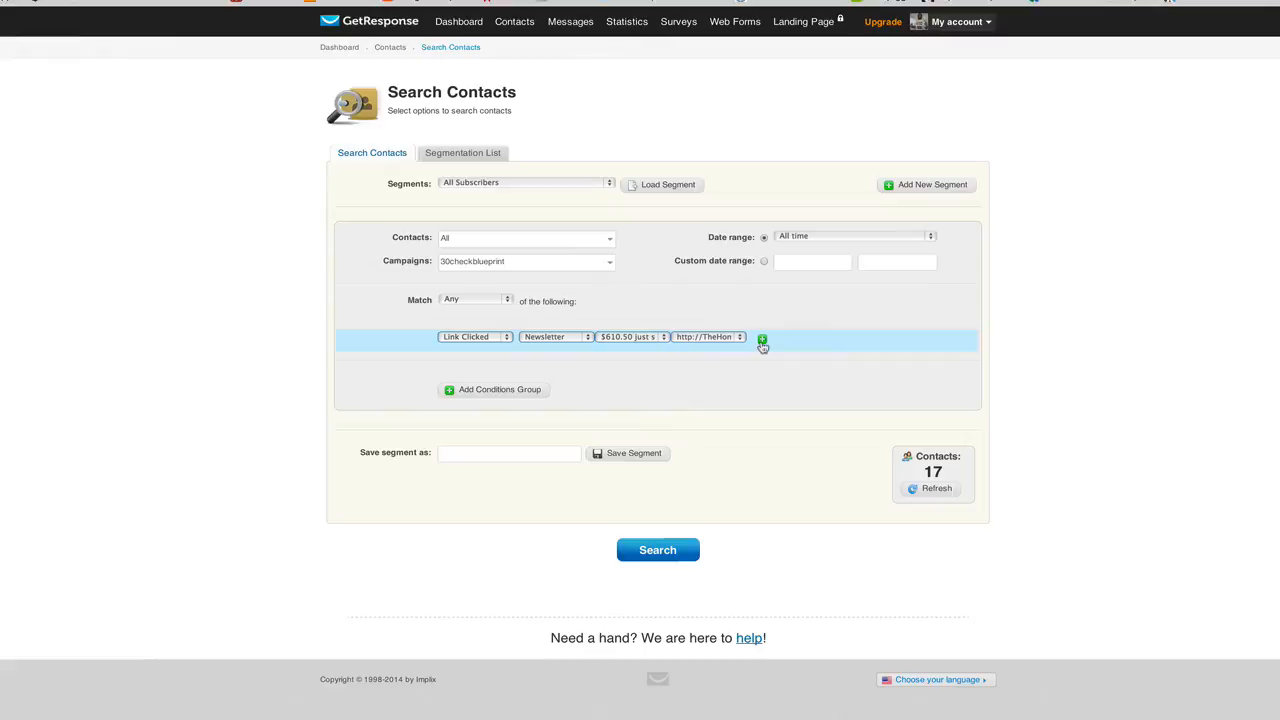
left_click(762, 338)
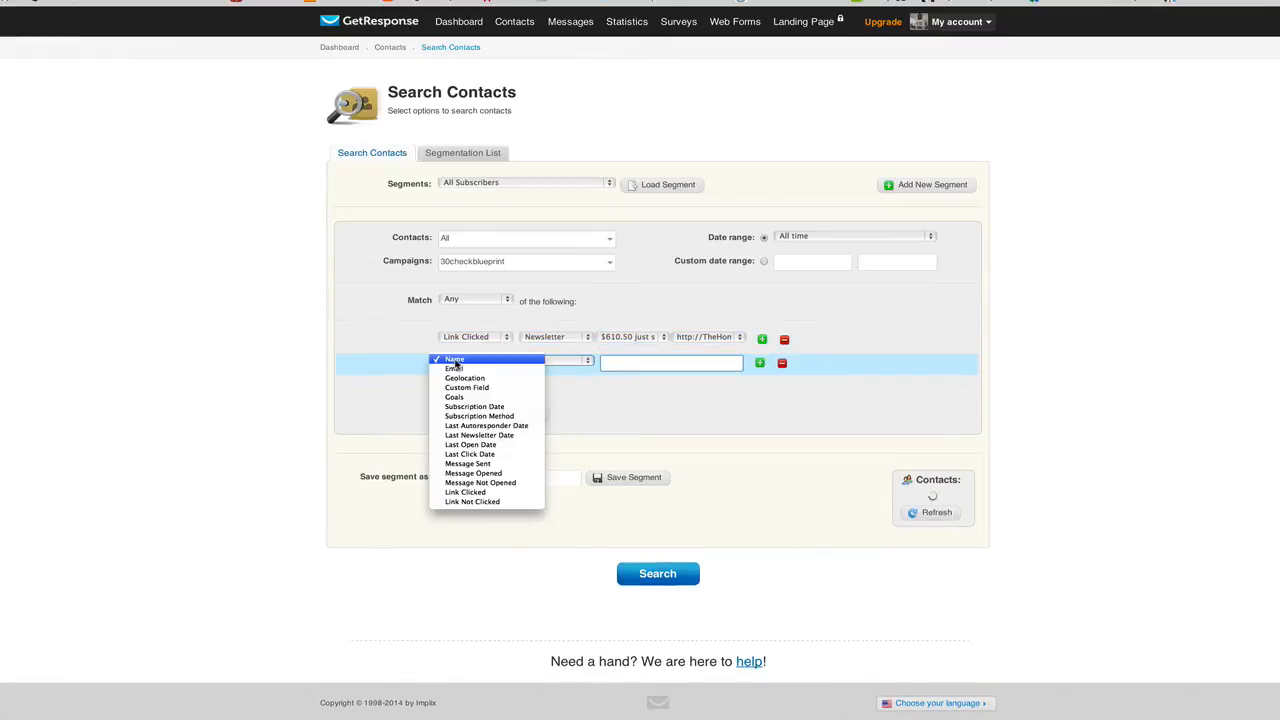
mouse_move(465, 492)
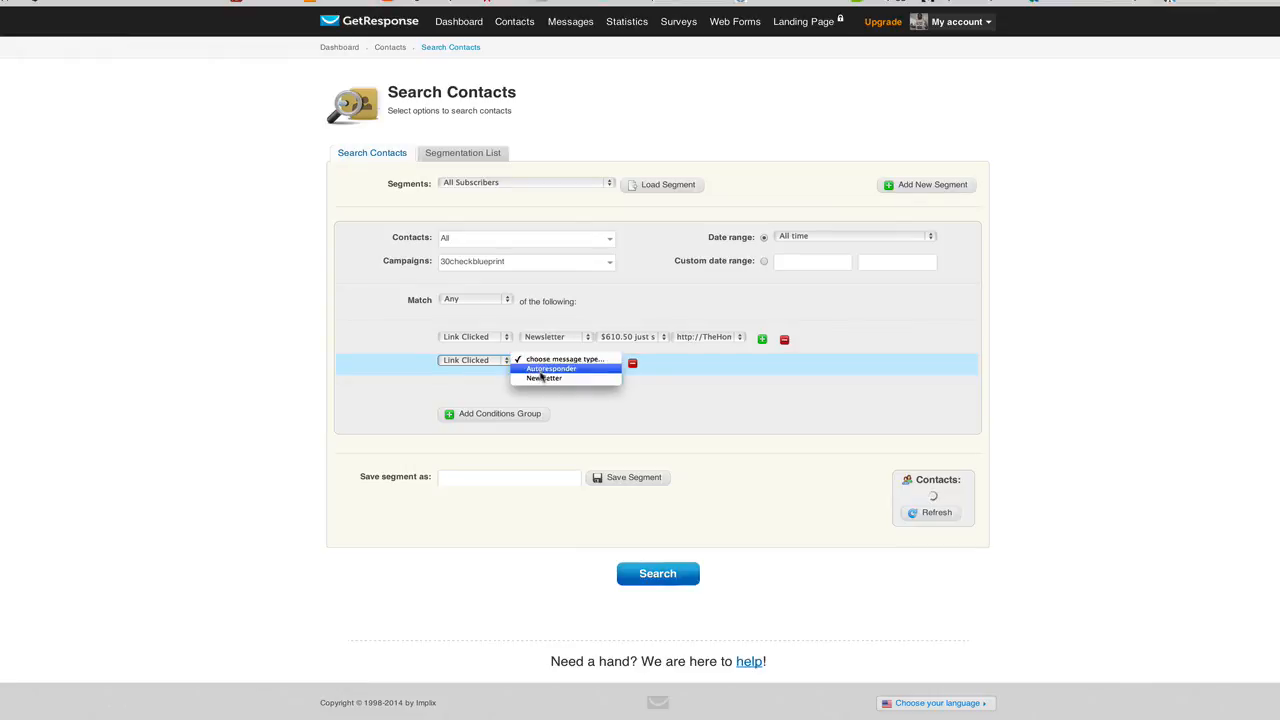
Set condition two to the TheHomeBusinessAgency.com link in the $6,737.77 newsletter.
left_click(545, 379)
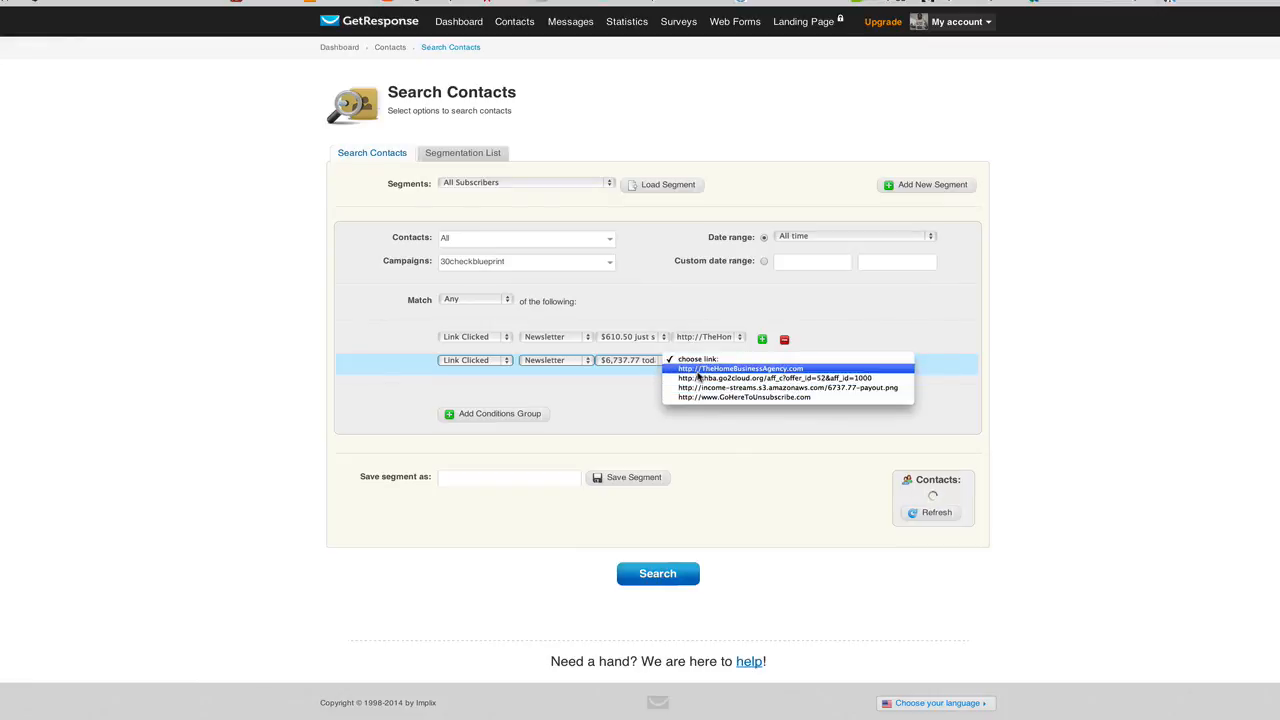
left_click(739, 368)
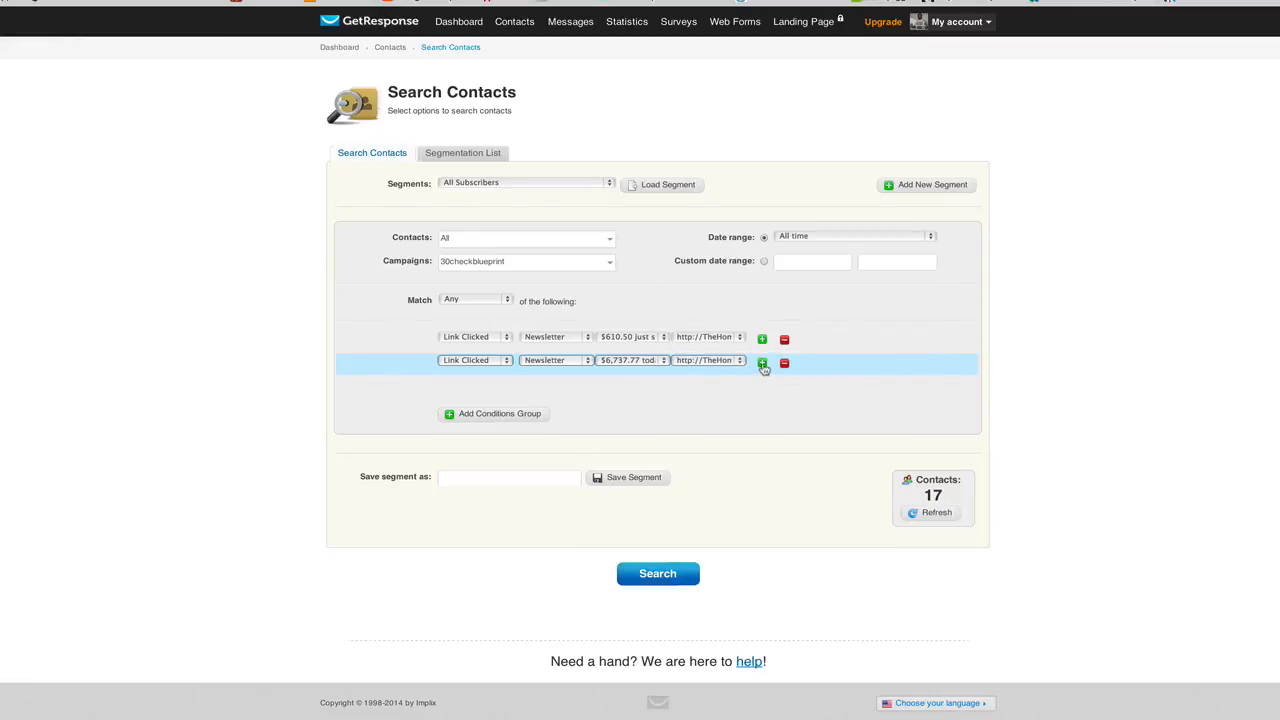
Add condition three: TheHomeBusinessAgency.com link clicks in the $30,323.32 newsletter (64 contacts).
left_click(761, 363)
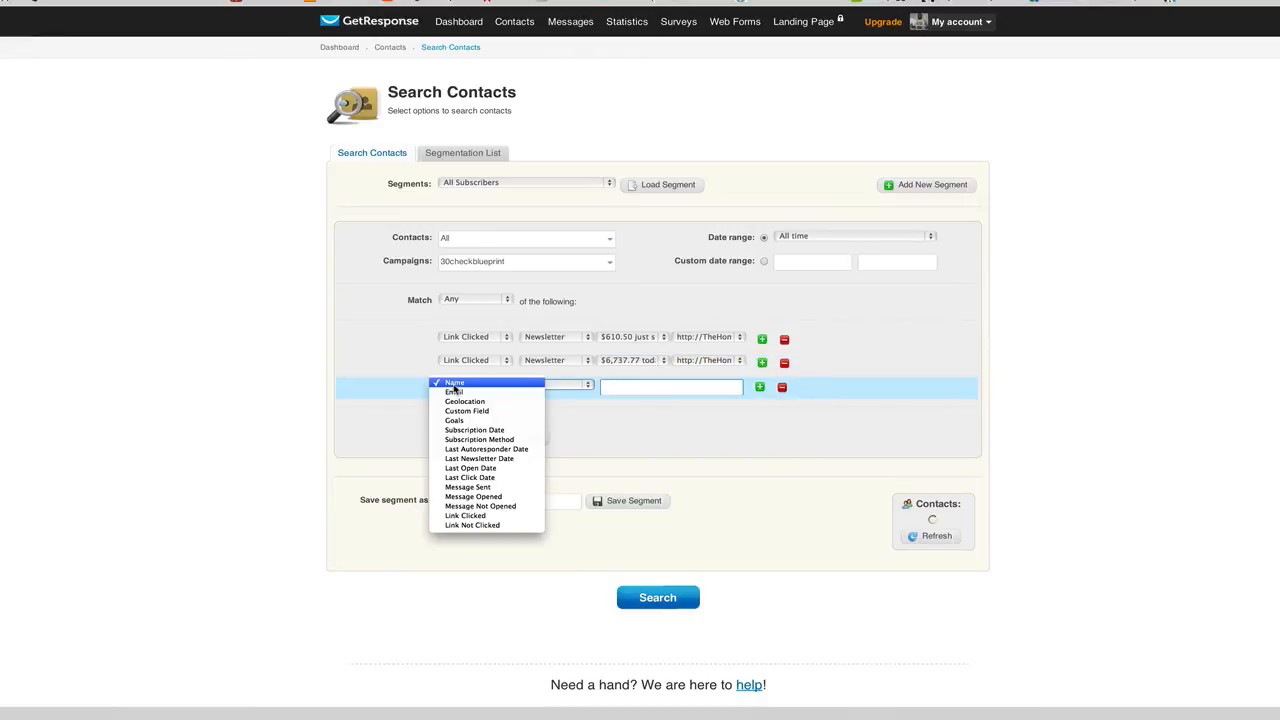
mouse_move(465, 515)
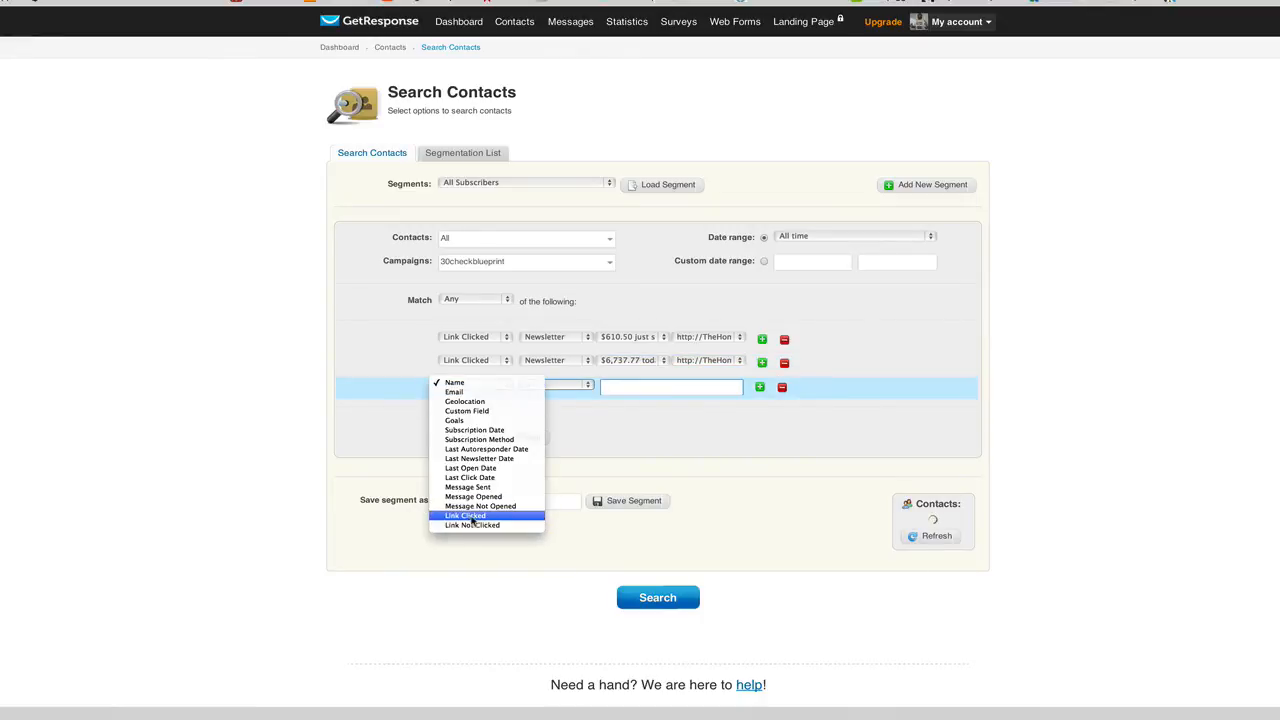
left_click(465, 516)
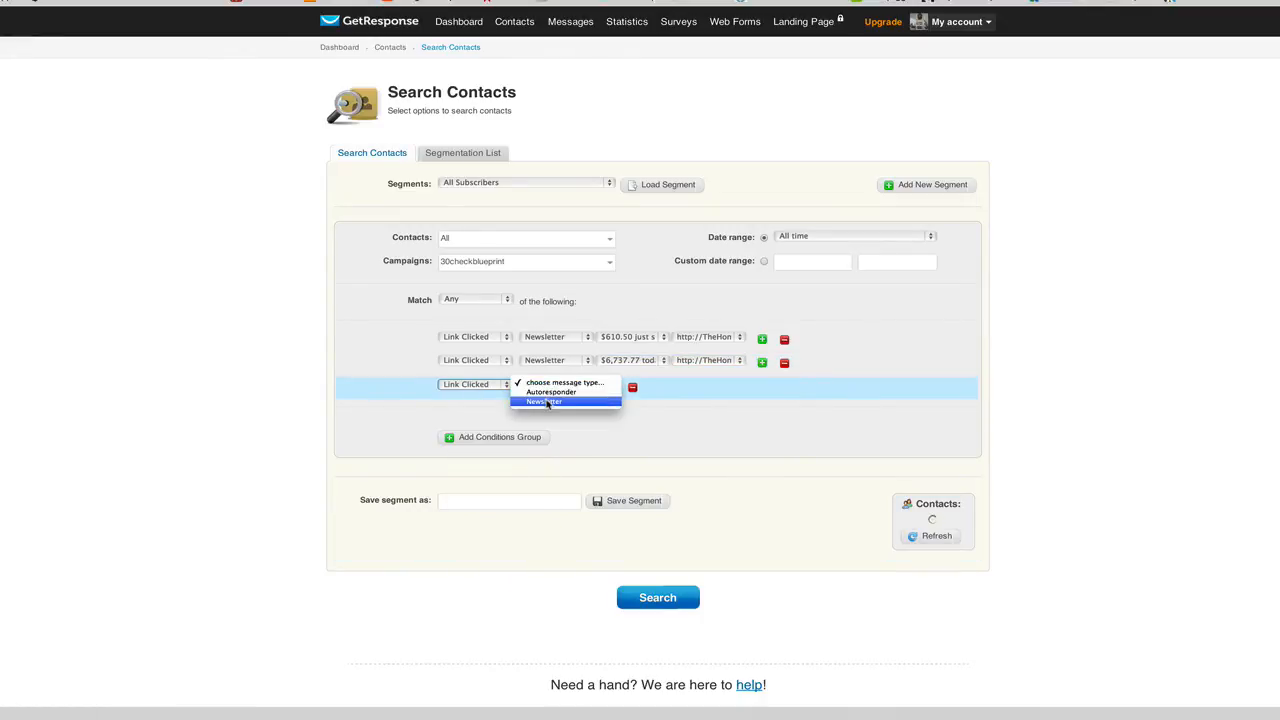
left_click(543, 401)
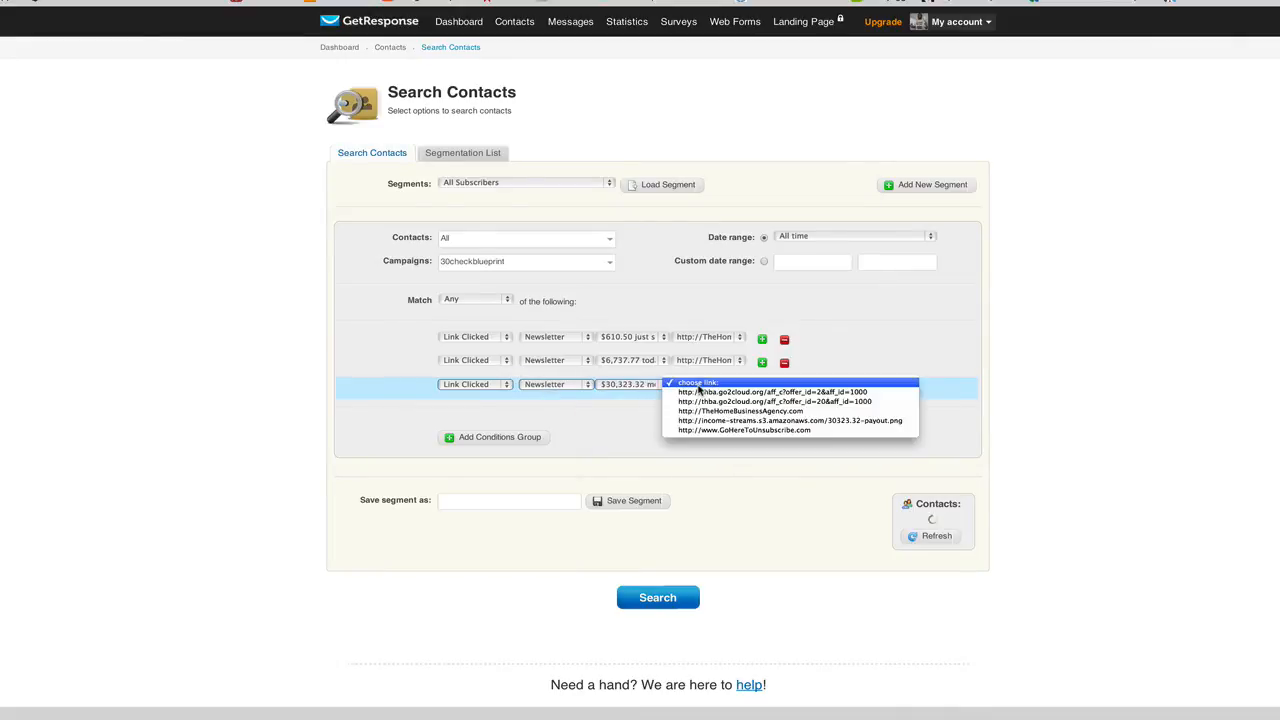
mouse_move(735, 411)
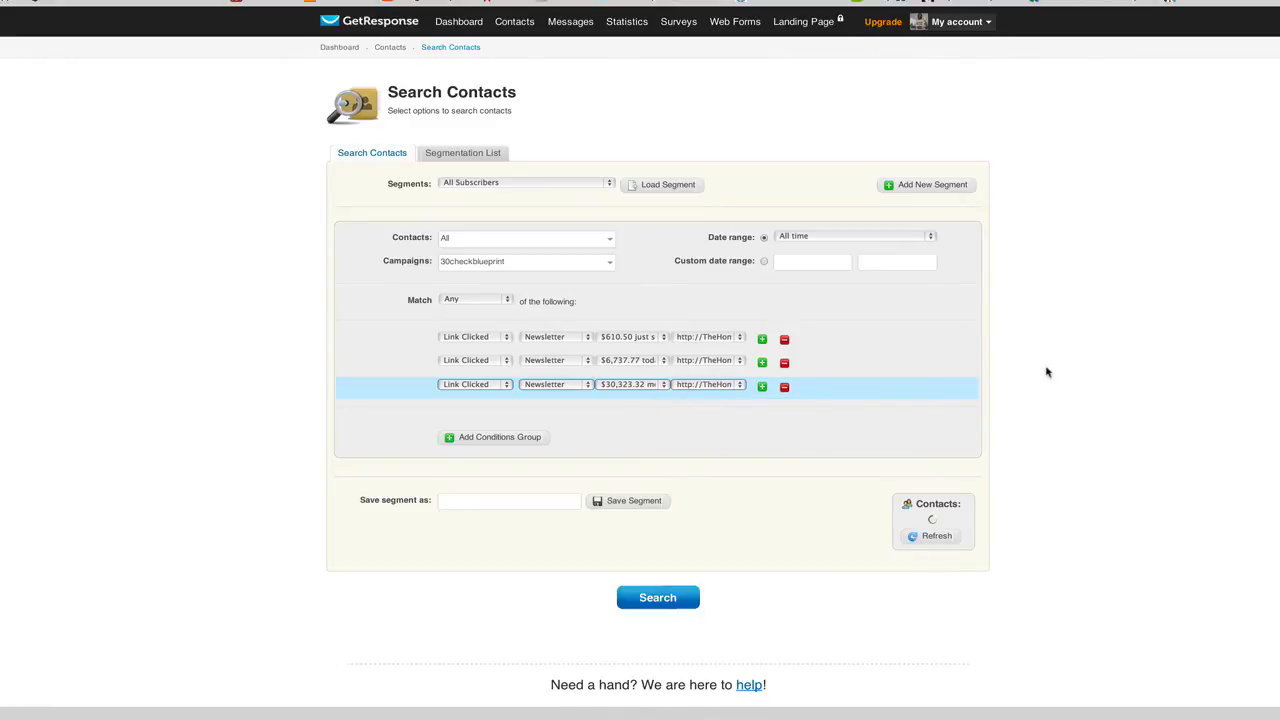
mouse_move(1044, 379)
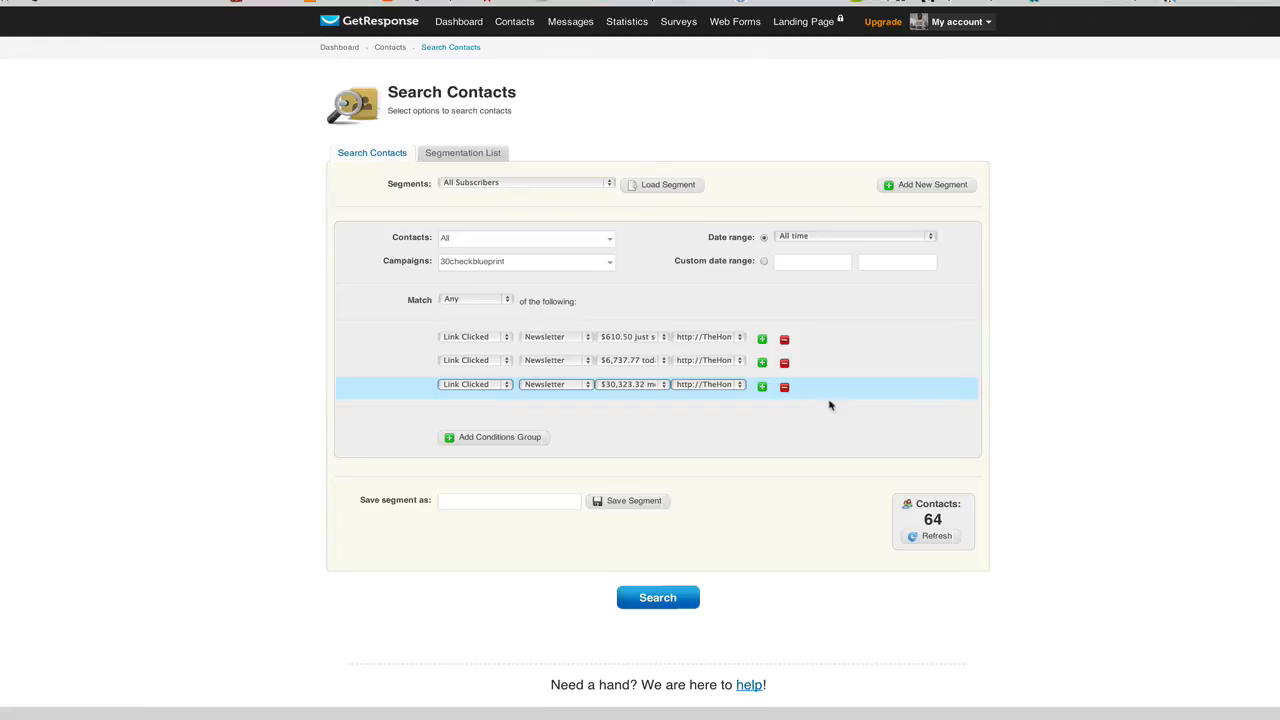
left_click(508, 501)
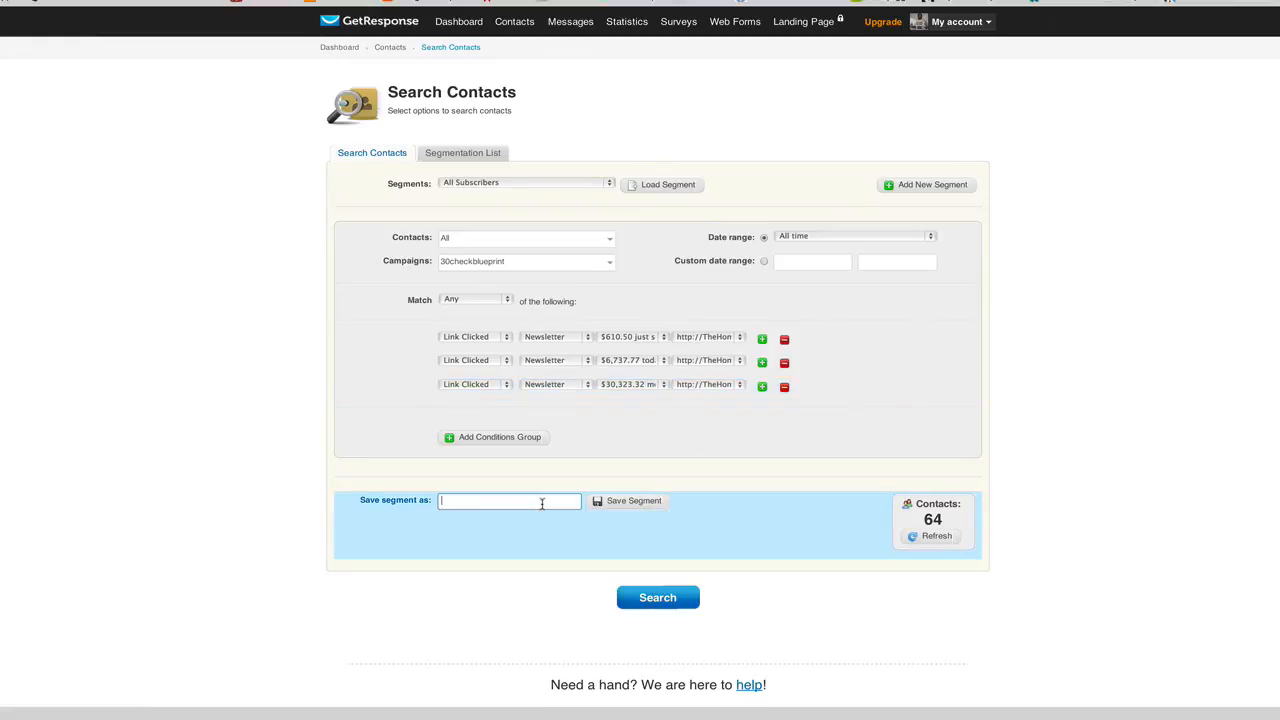
Name the segment 'Traffic' and save it.
type("Traff")
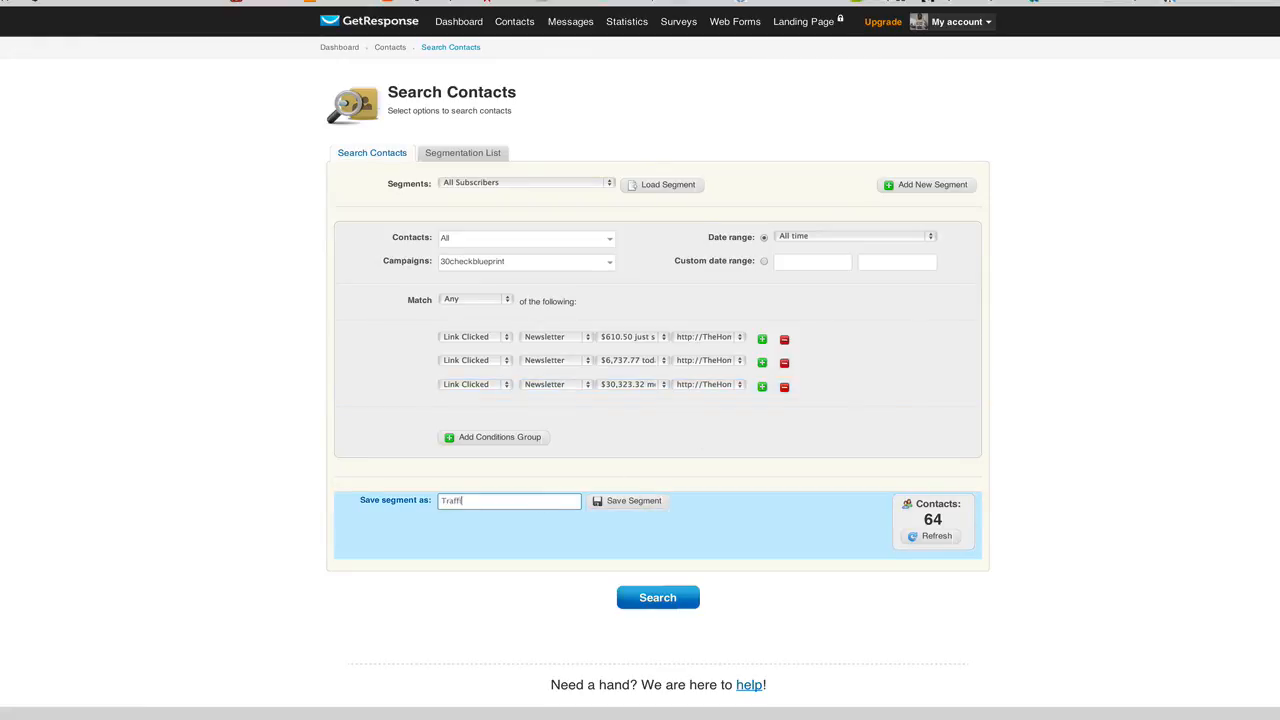
type("ic")
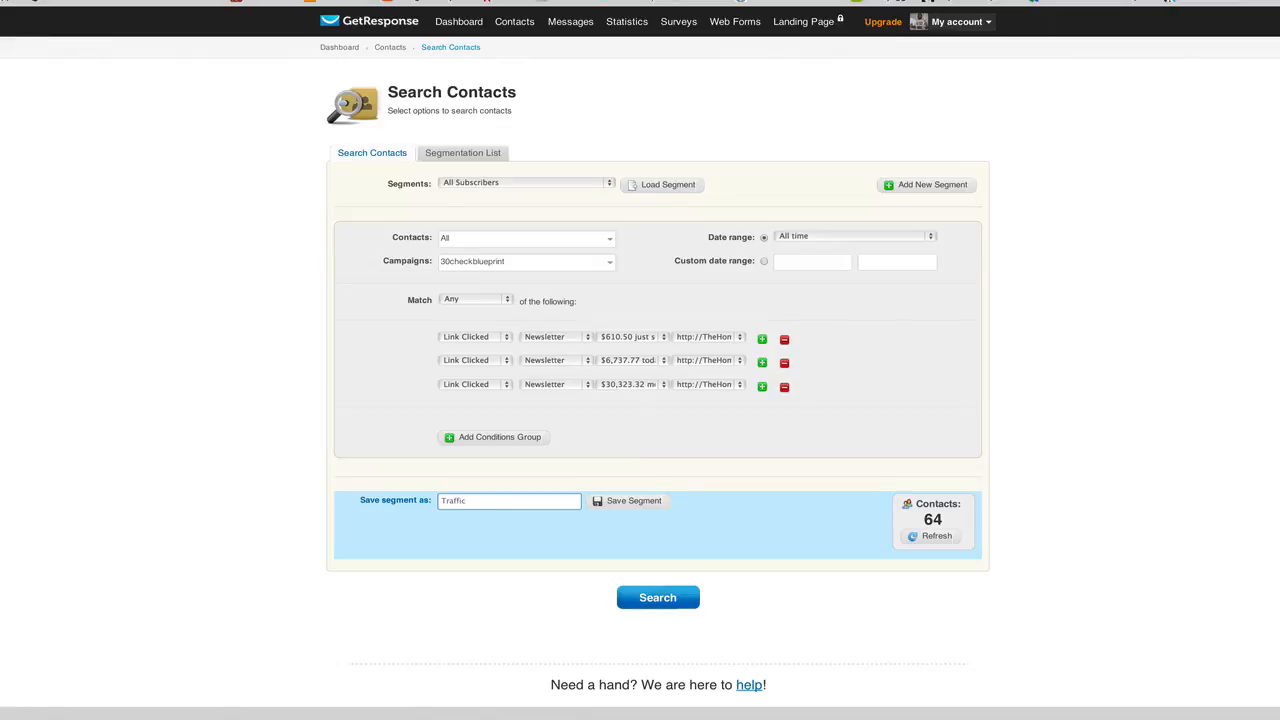
mouse_move(629, 507)
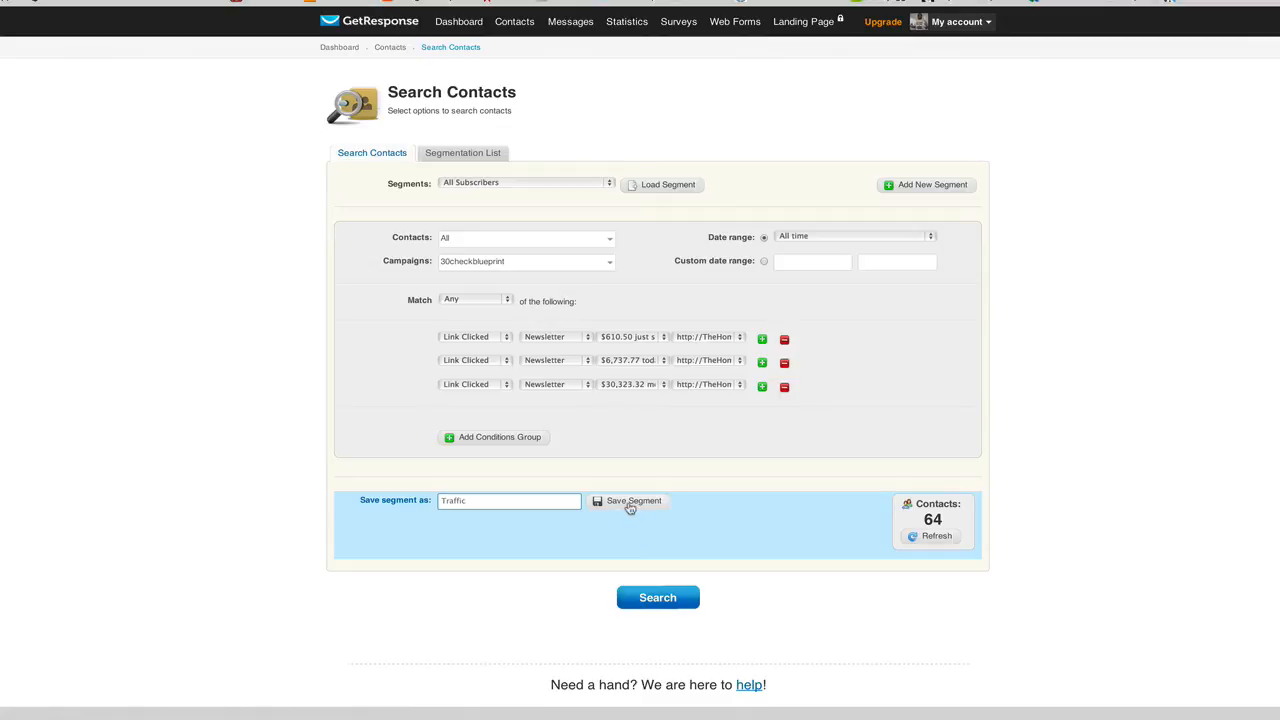
left_click(628, 501)
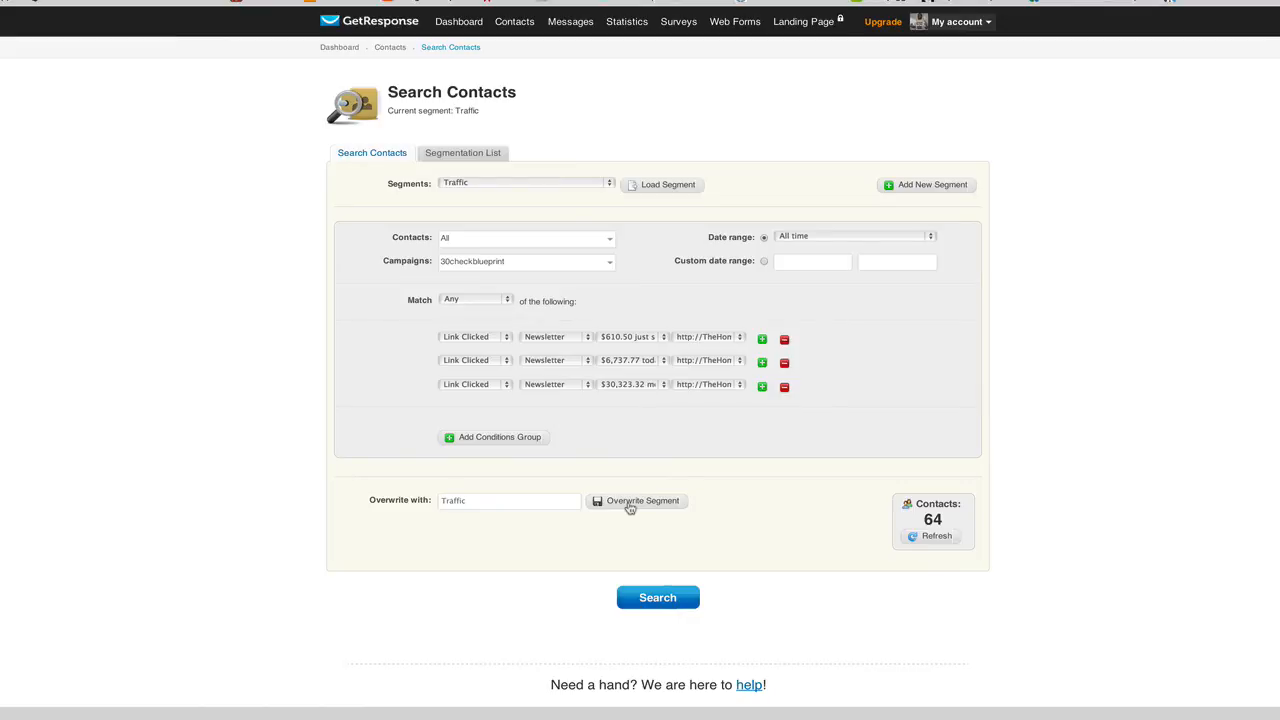
left_click(462, 152)
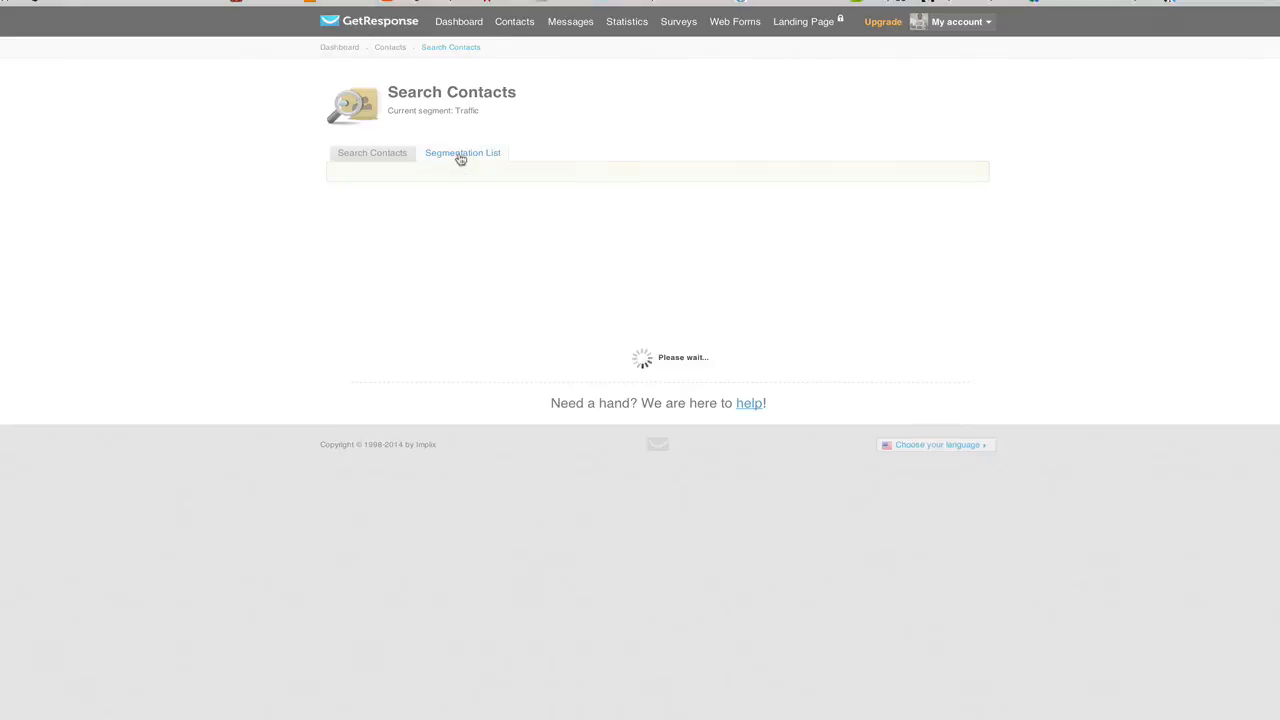
left_click(462, 152)
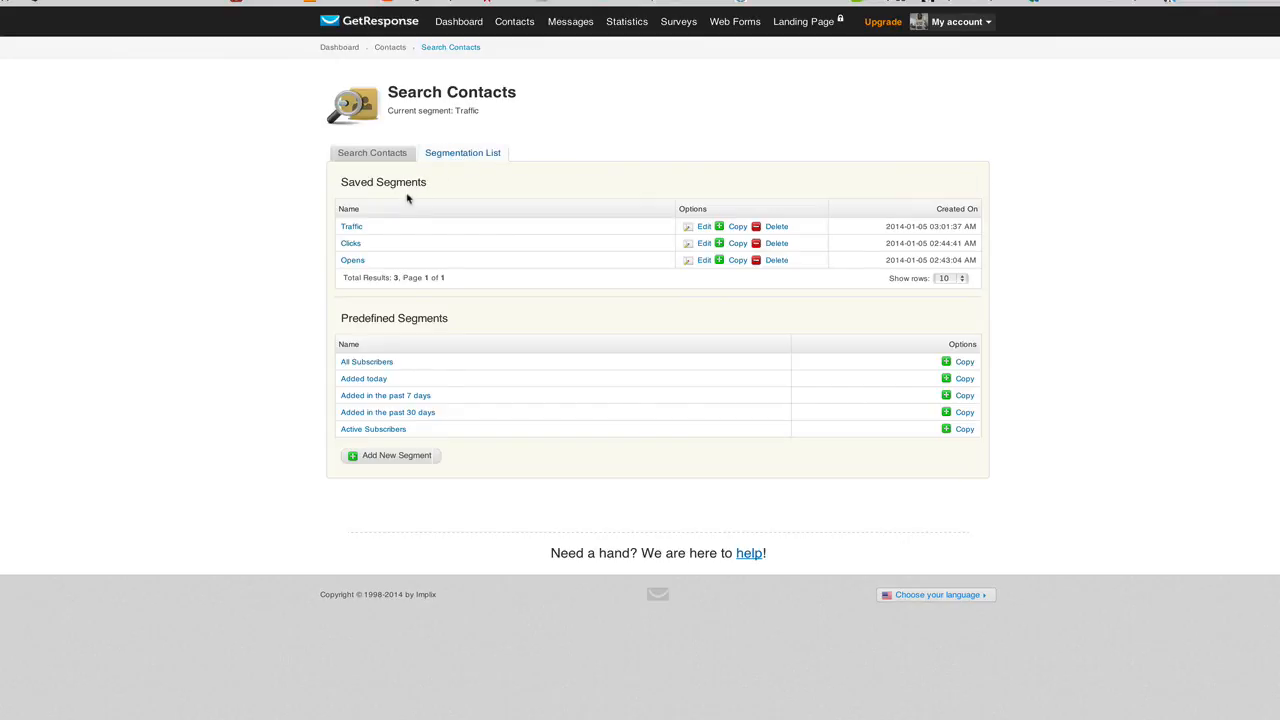
left_click(372, 152)
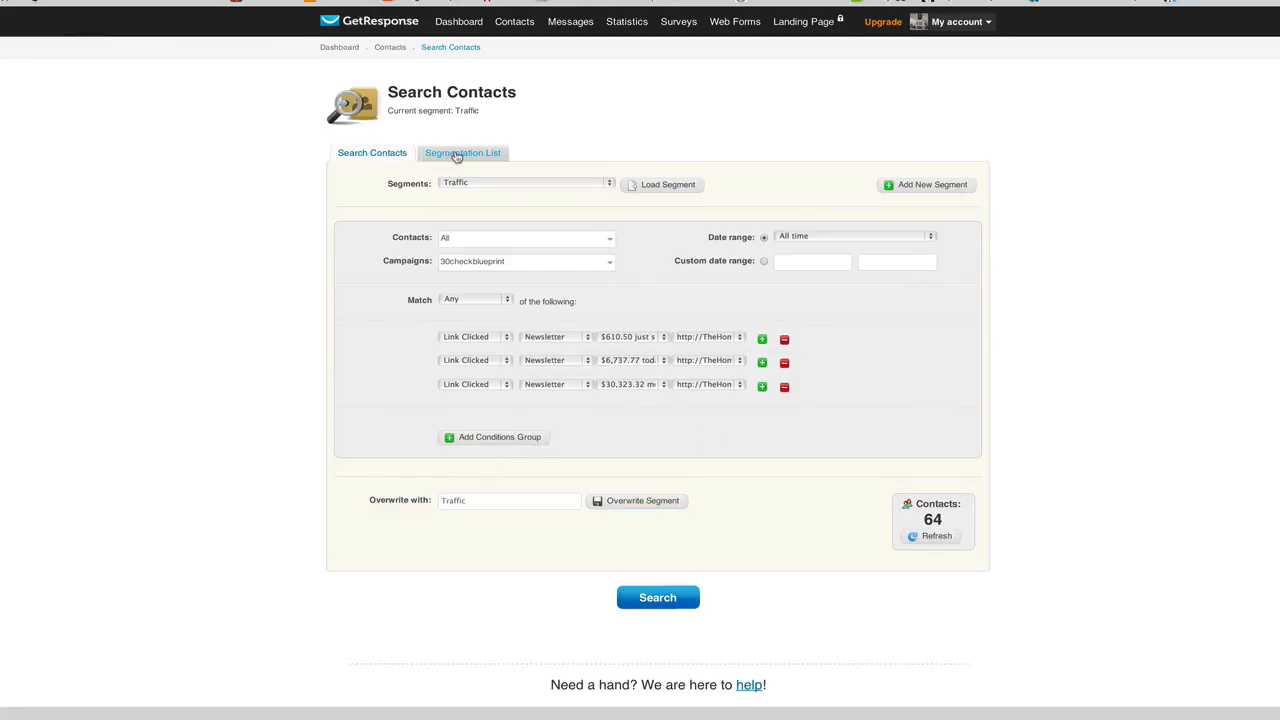
left_click(462, 152)
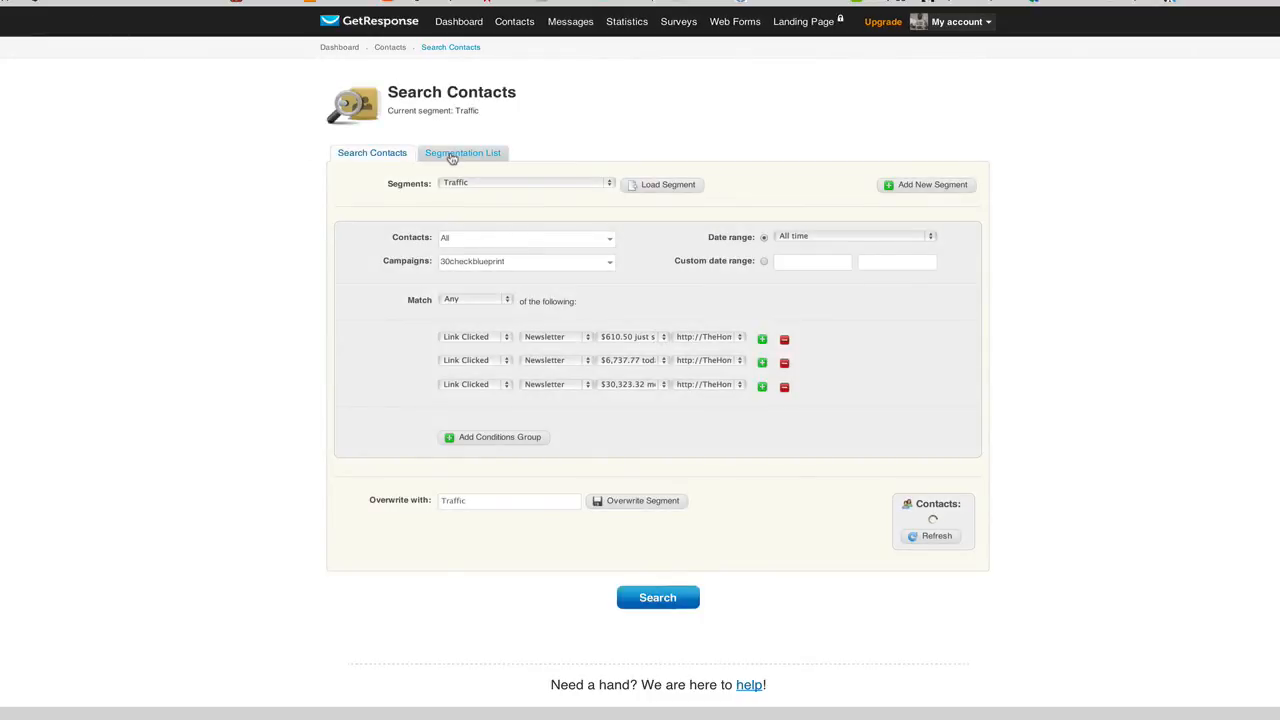
left_click(463, 152)
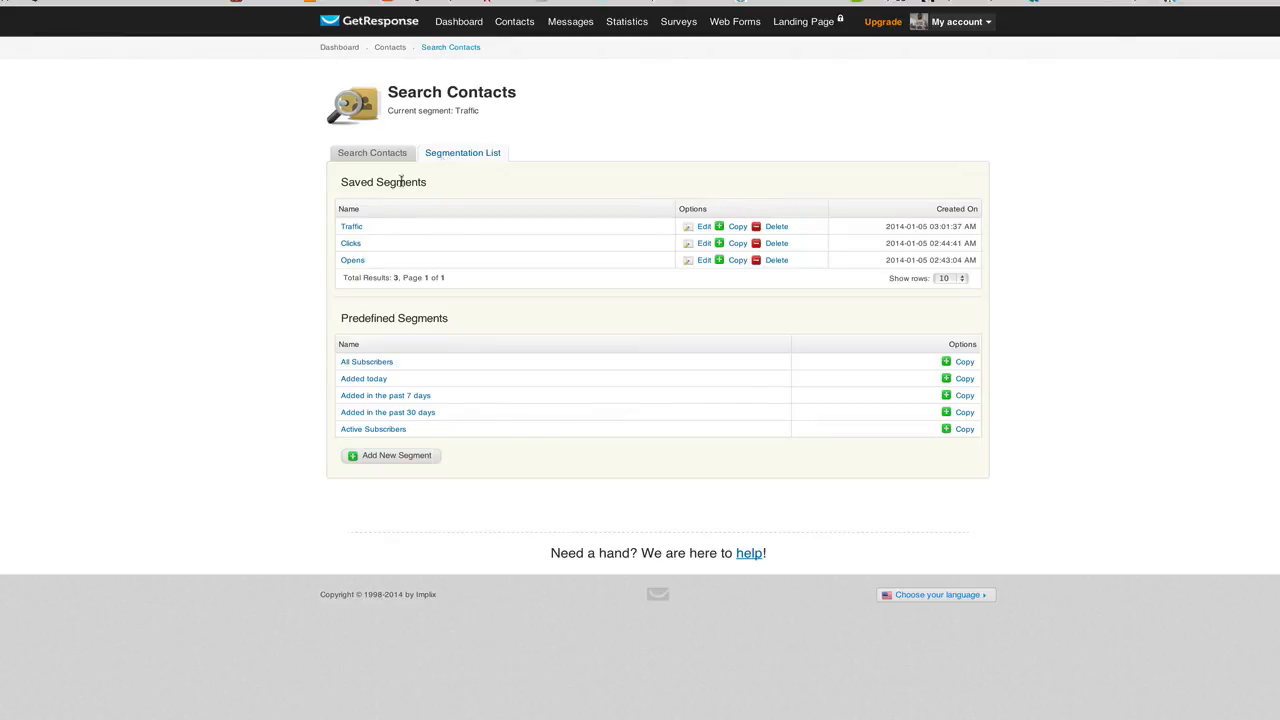
mouse_move(308, 246)
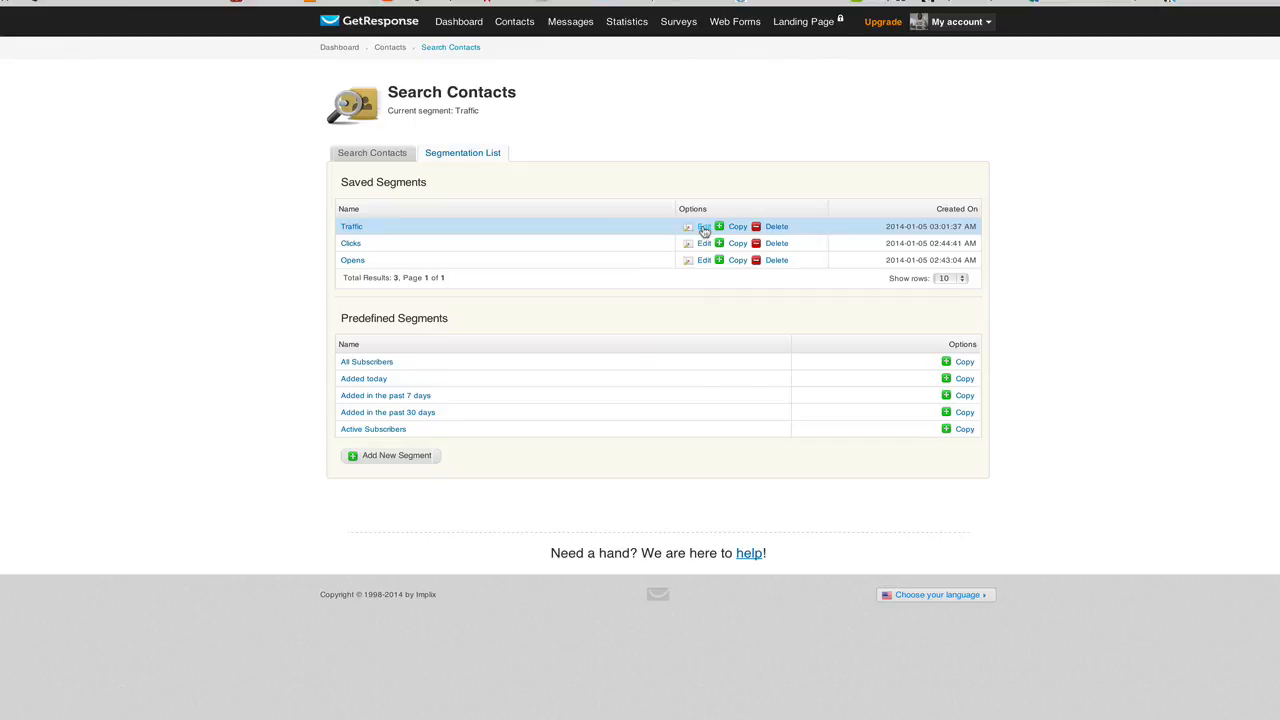
left_click(704, 226)
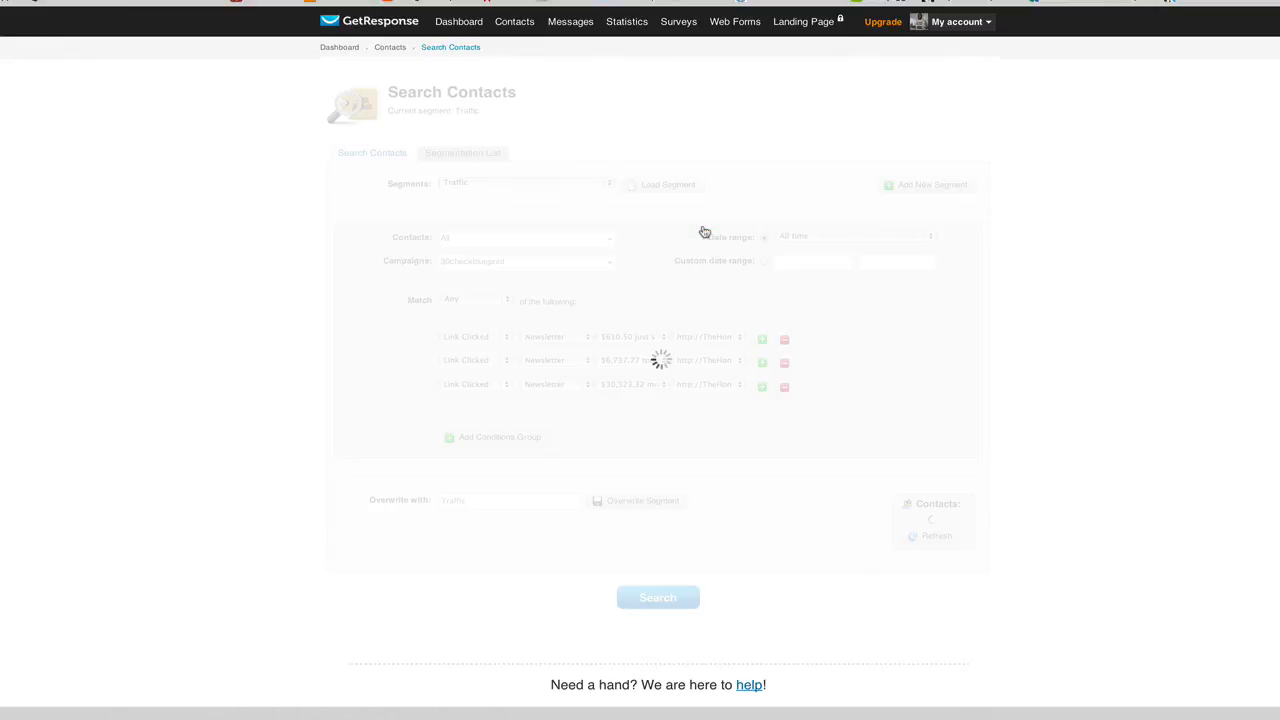